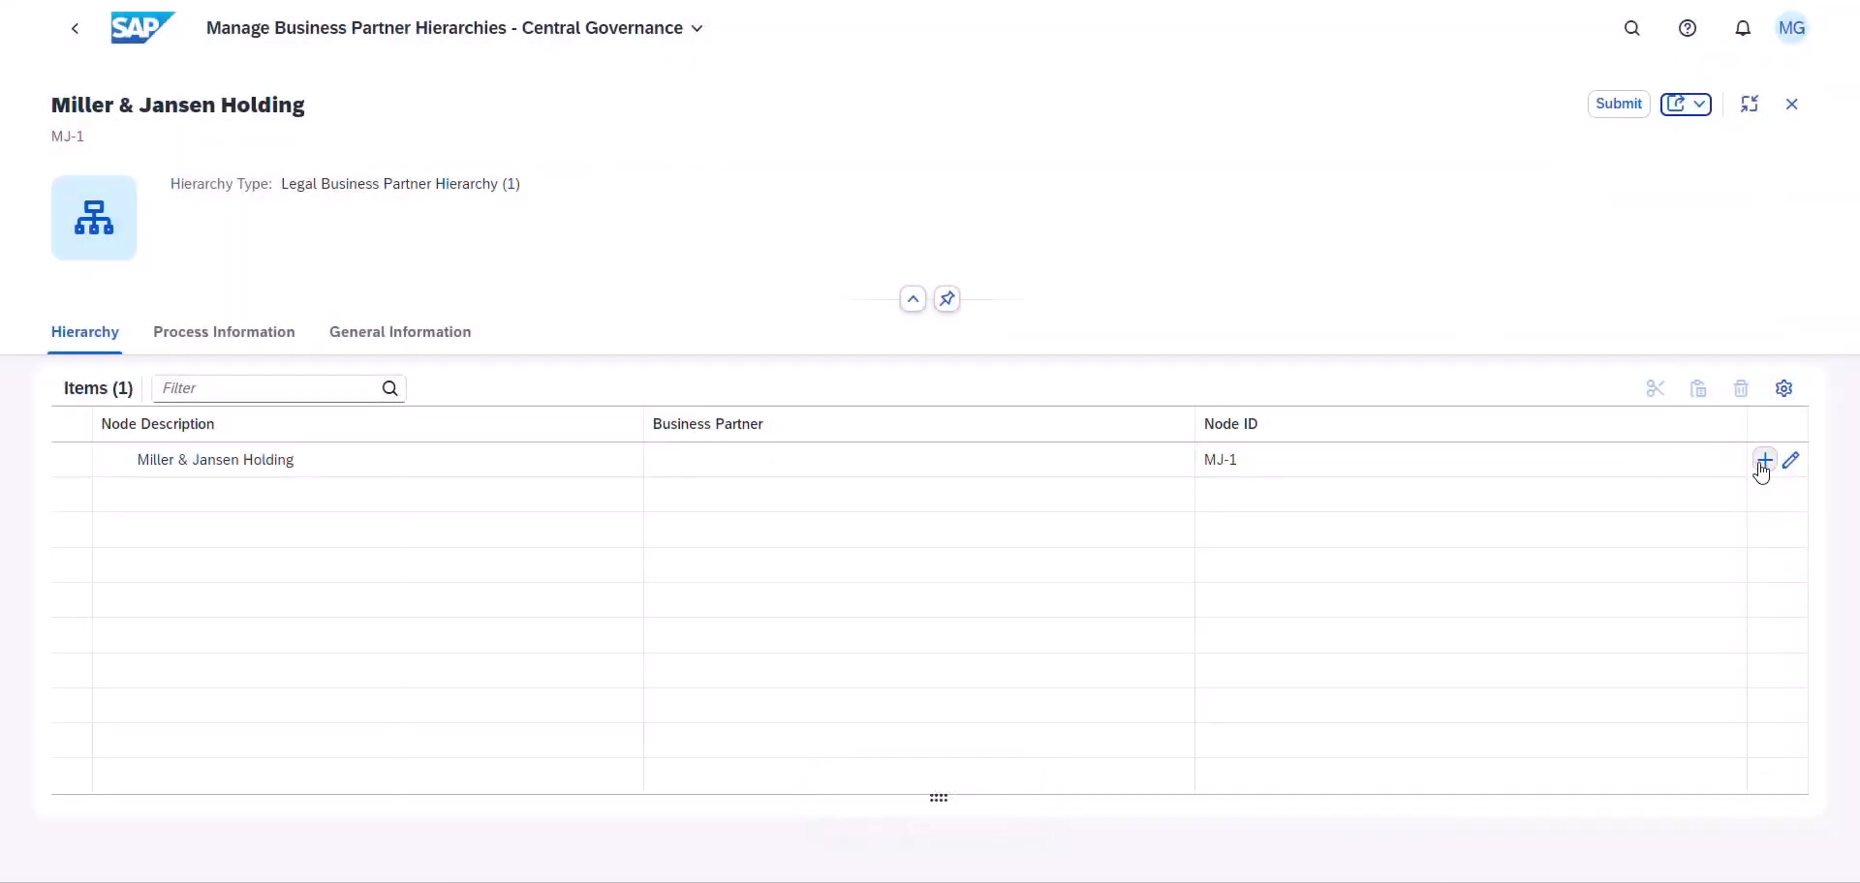
- Leave the Miller & Jansen Holding hierarchy page and return to the Fiori launchpad Home
left_click(1763, 460)
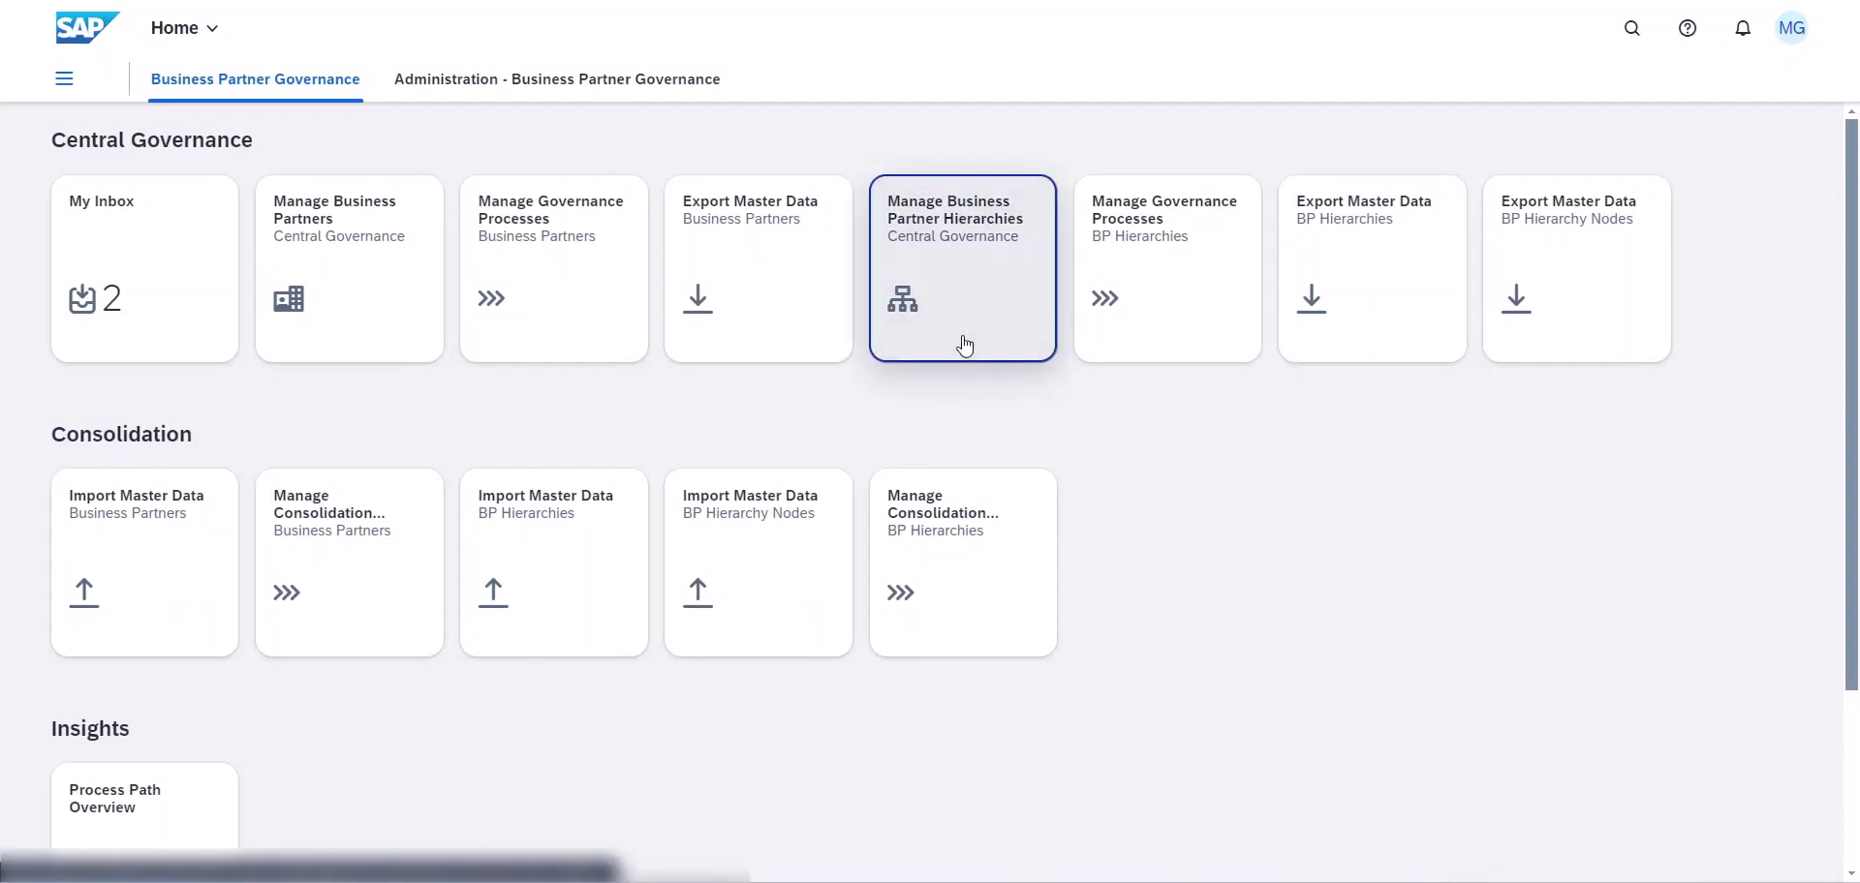
- Search business partner hierarchies for 'Miller & Jansen', find none, and start a new hierarchy
left_click(962, 271)
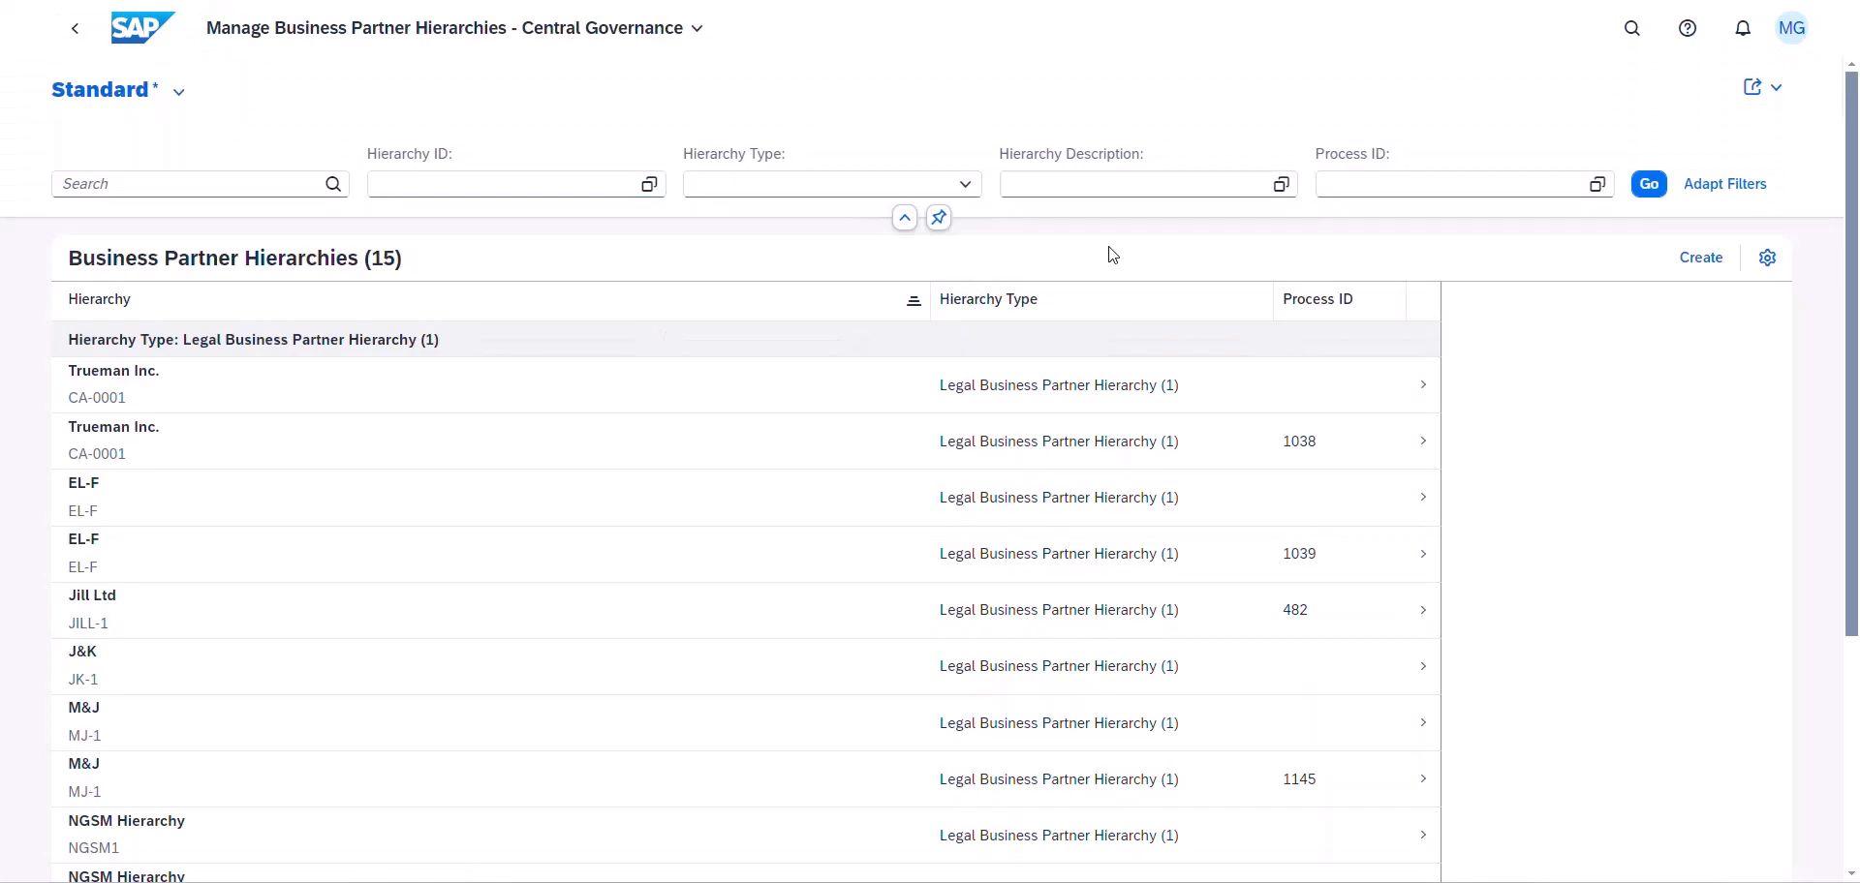
mouse_move(533, 221)
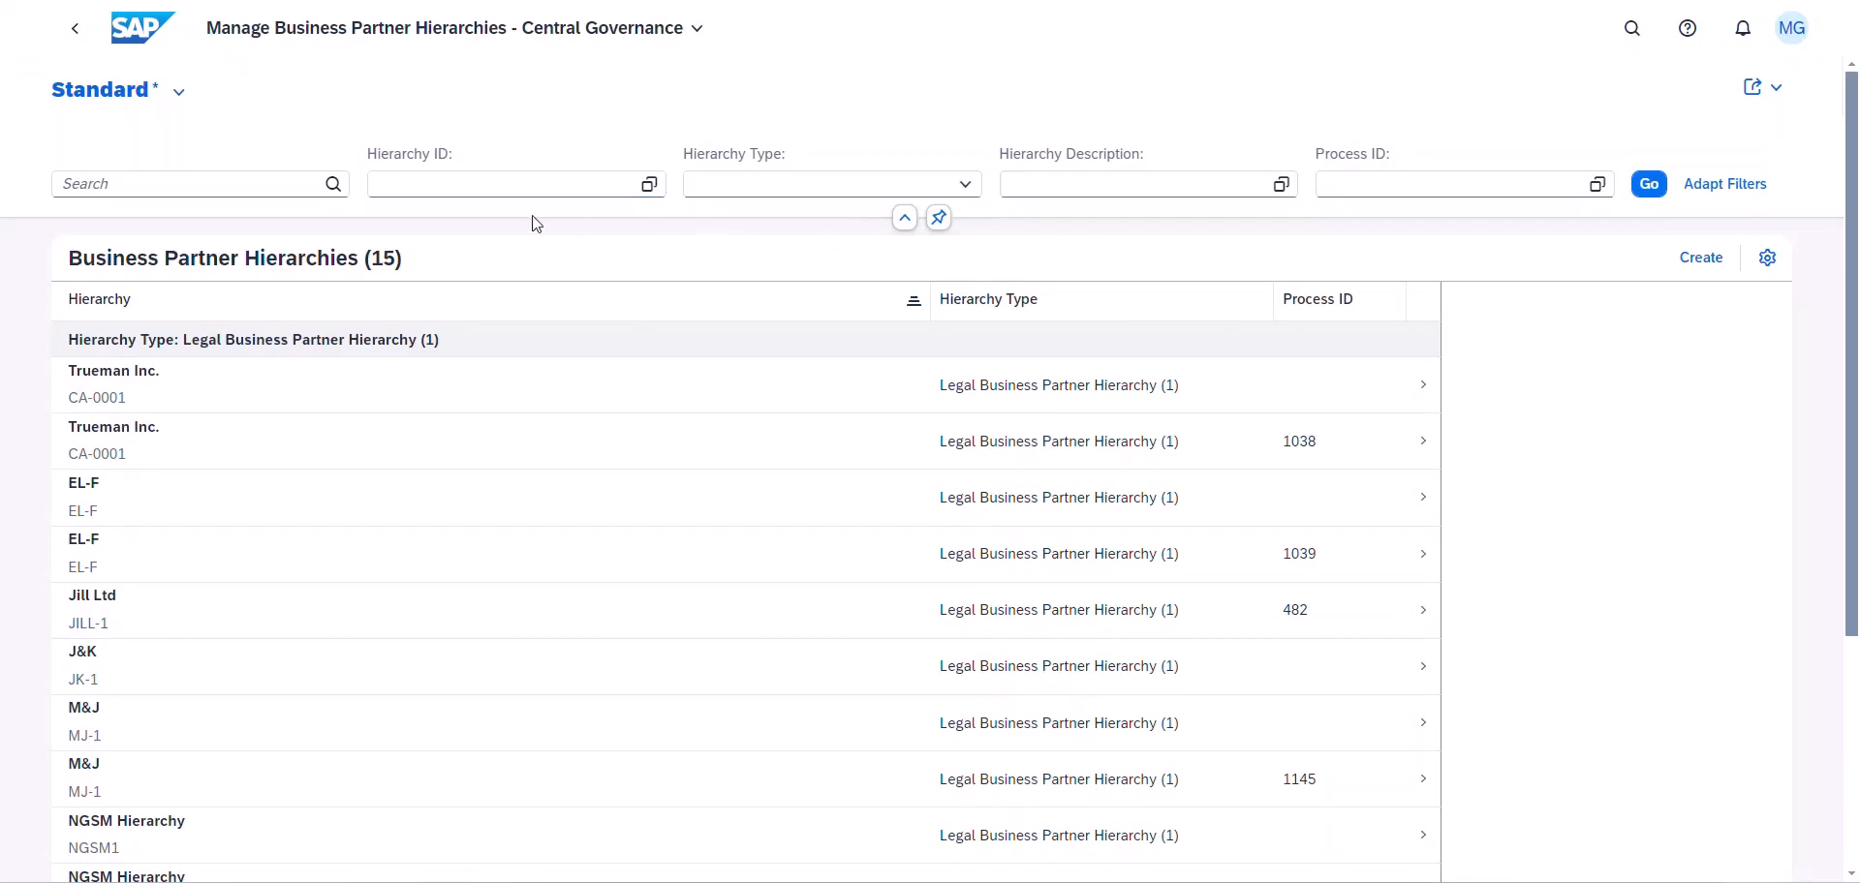
type("Miller & Jansen")
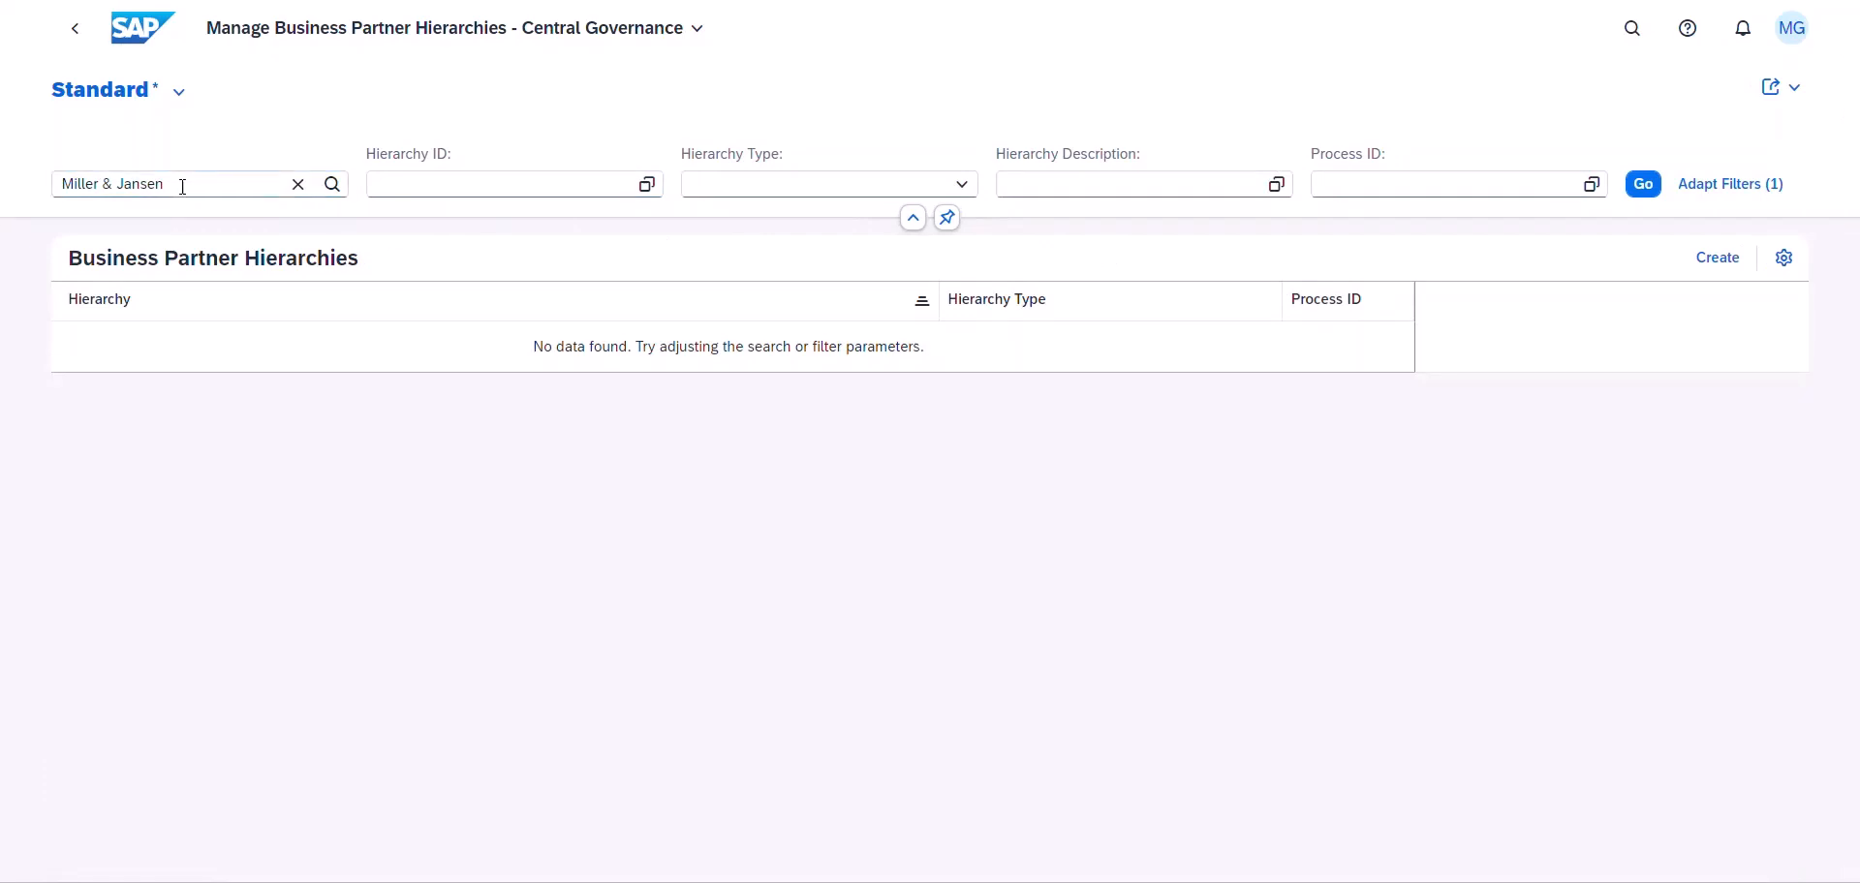
left_click(1717, 258)
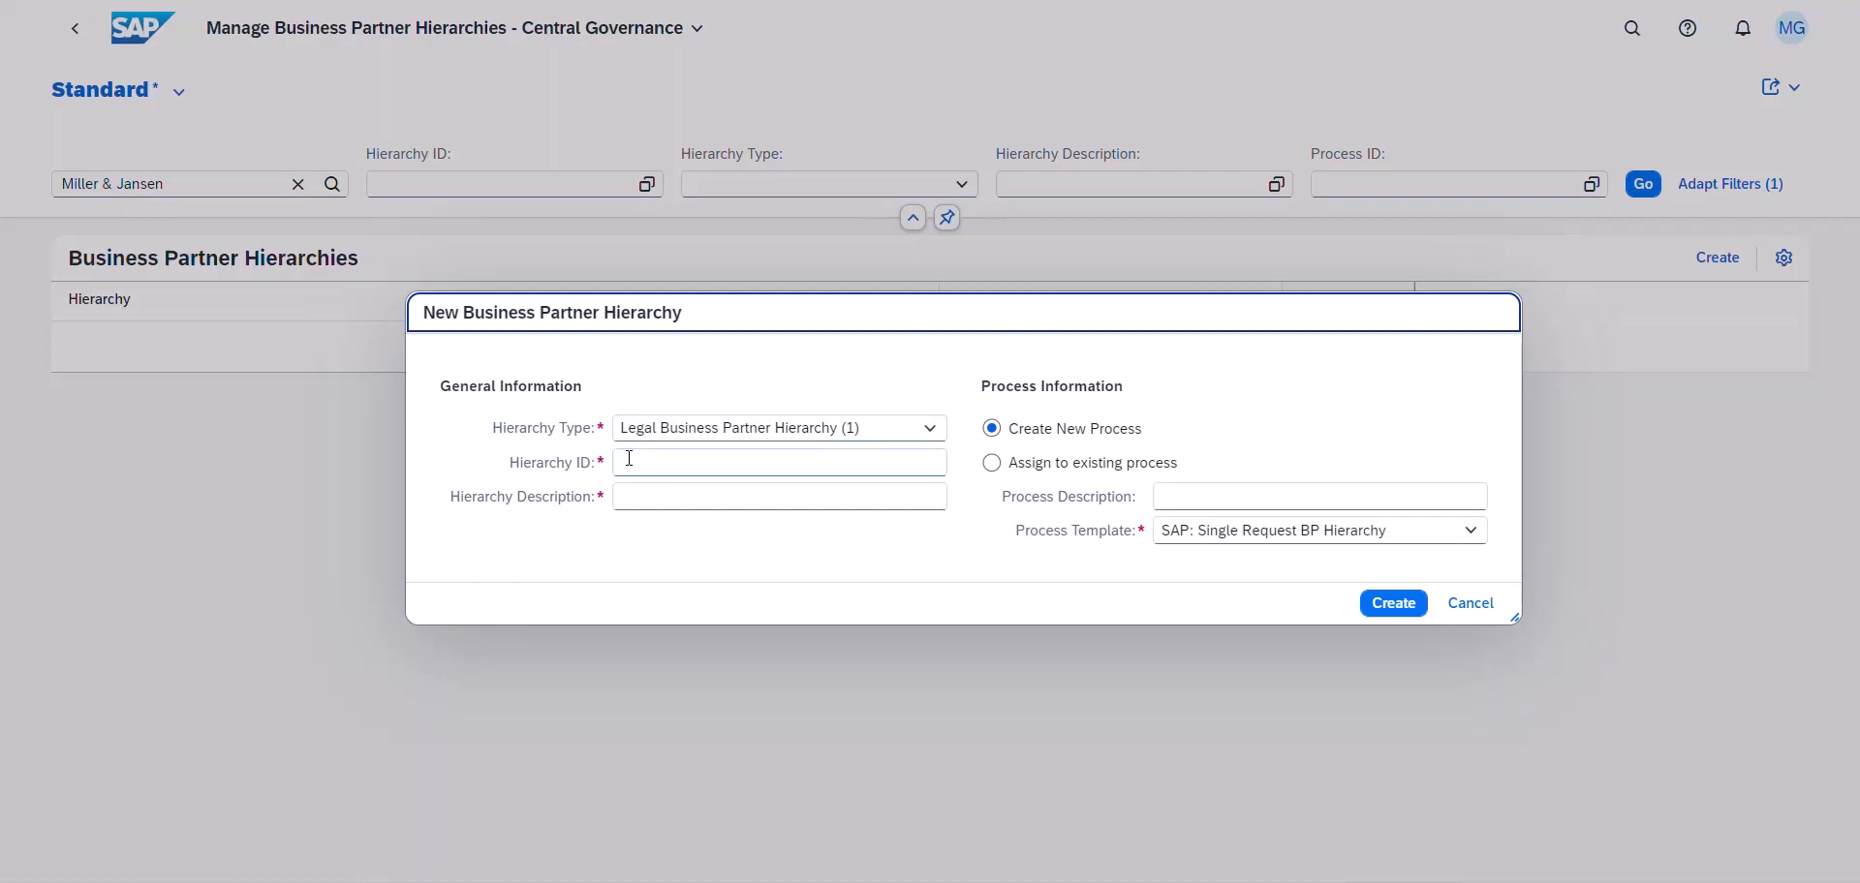
- Create legal hierarchy MJ-1 with description 'Miller & Jansen Holding'
type("MJ")
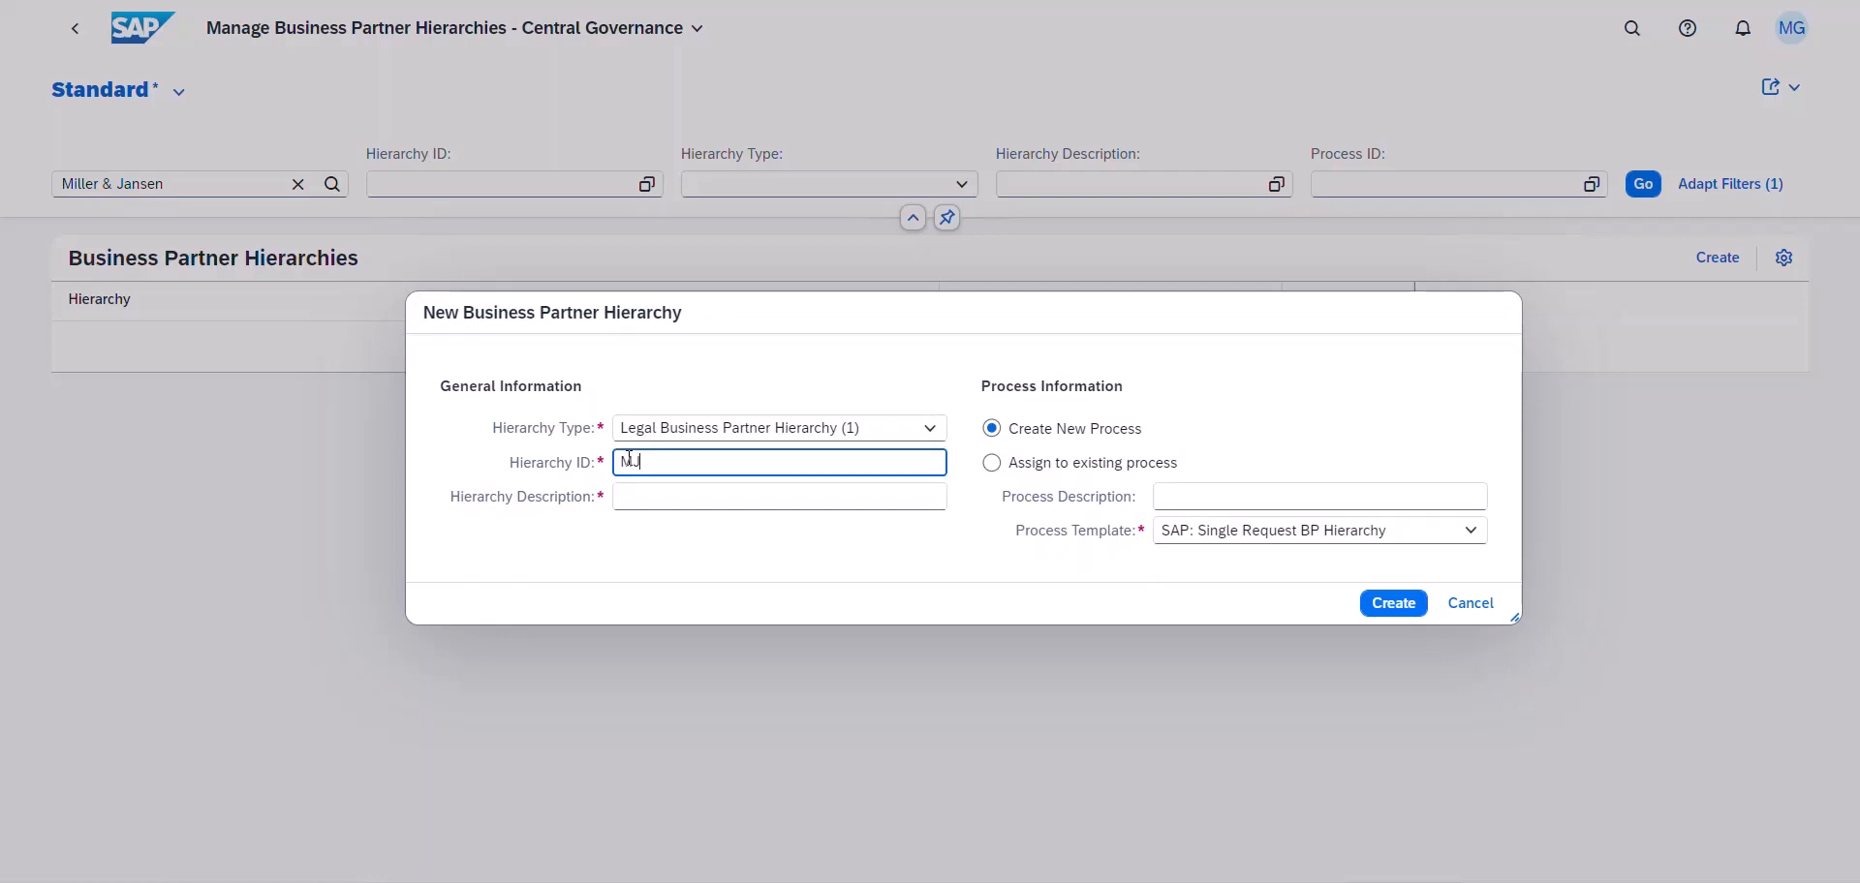
type("Miller & Jansen H")
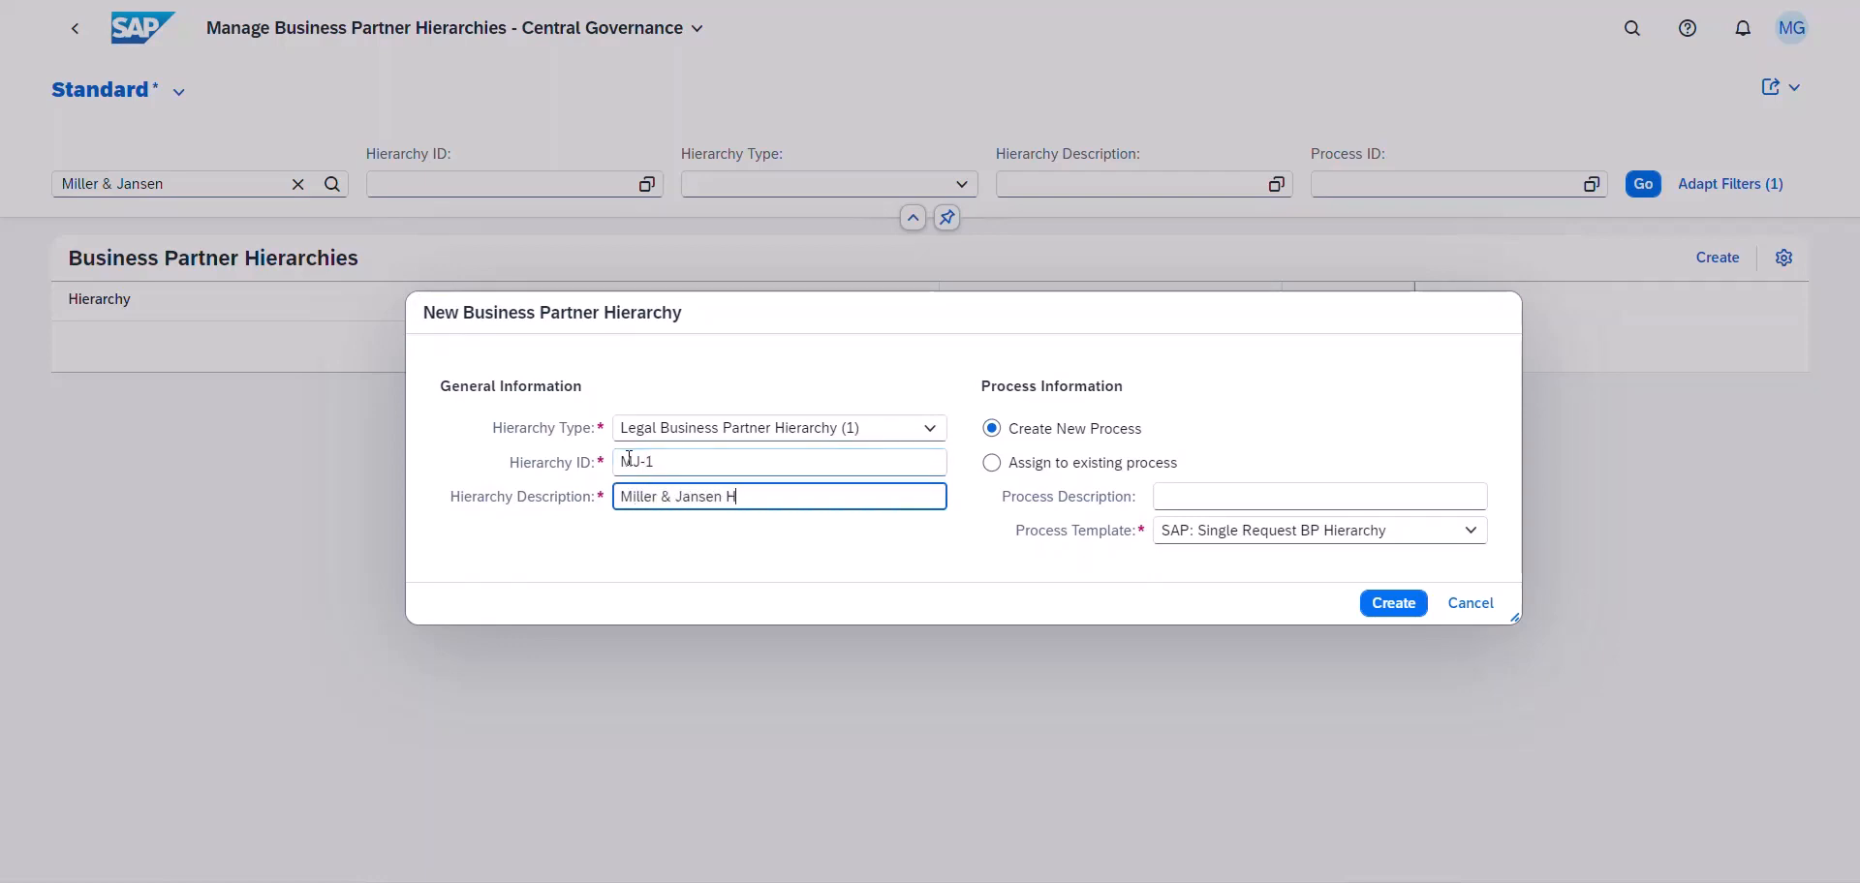
type("olding")
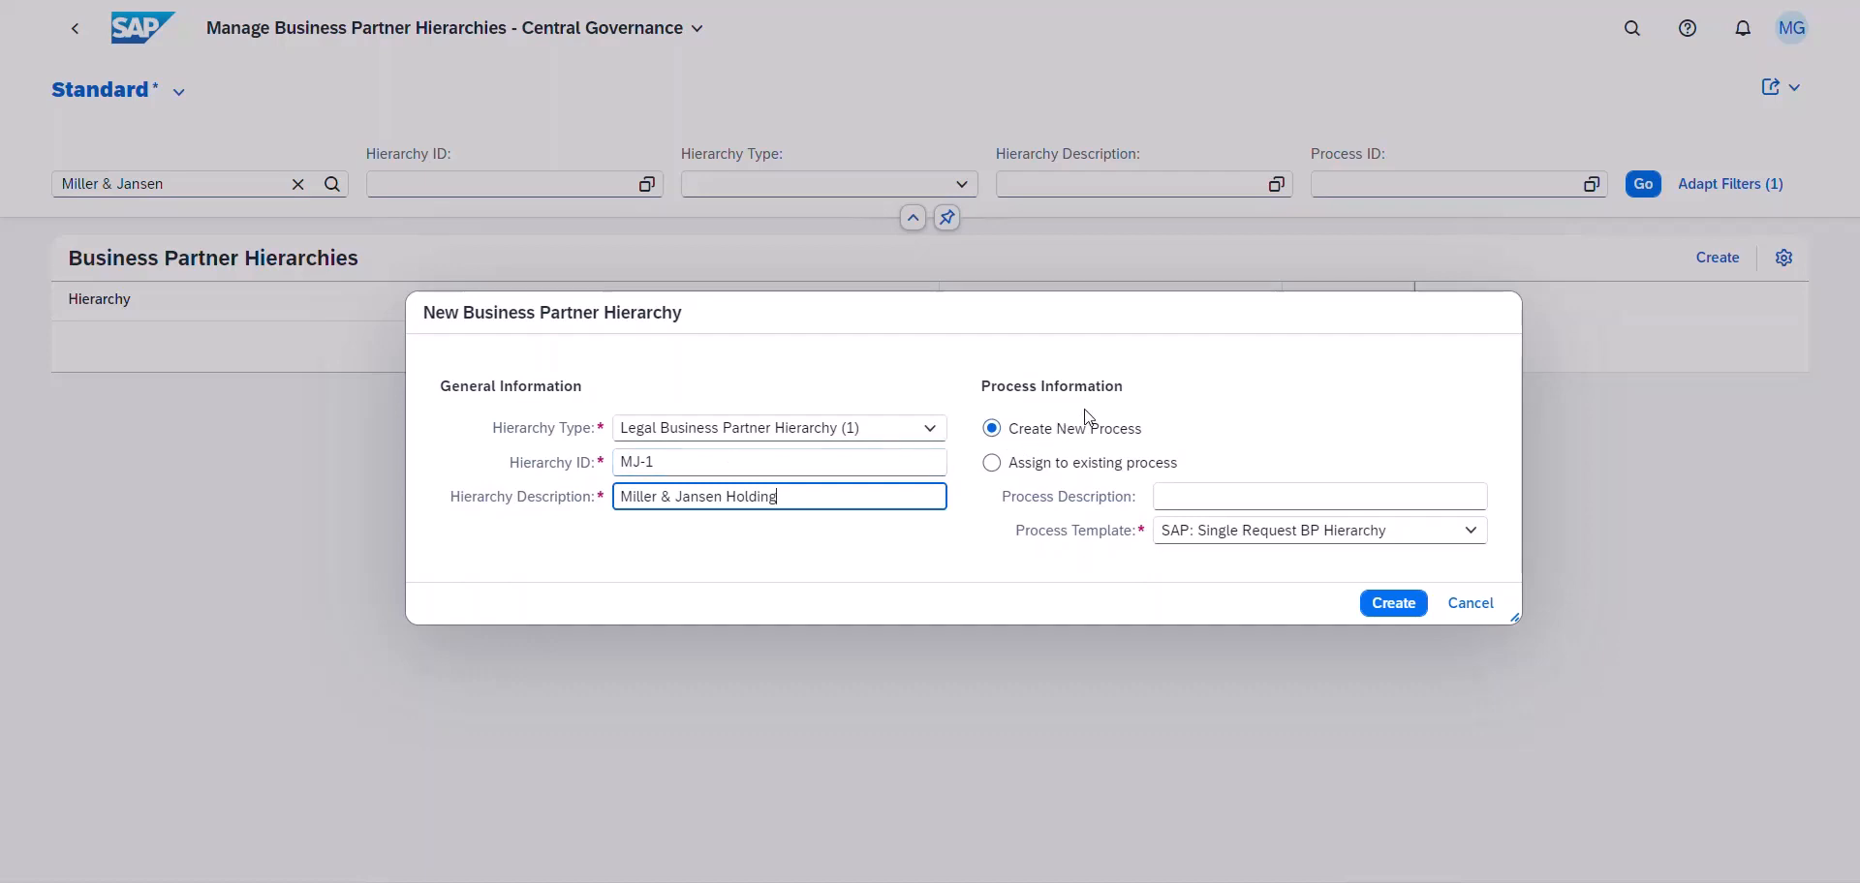
mouse_move(1098, 443)
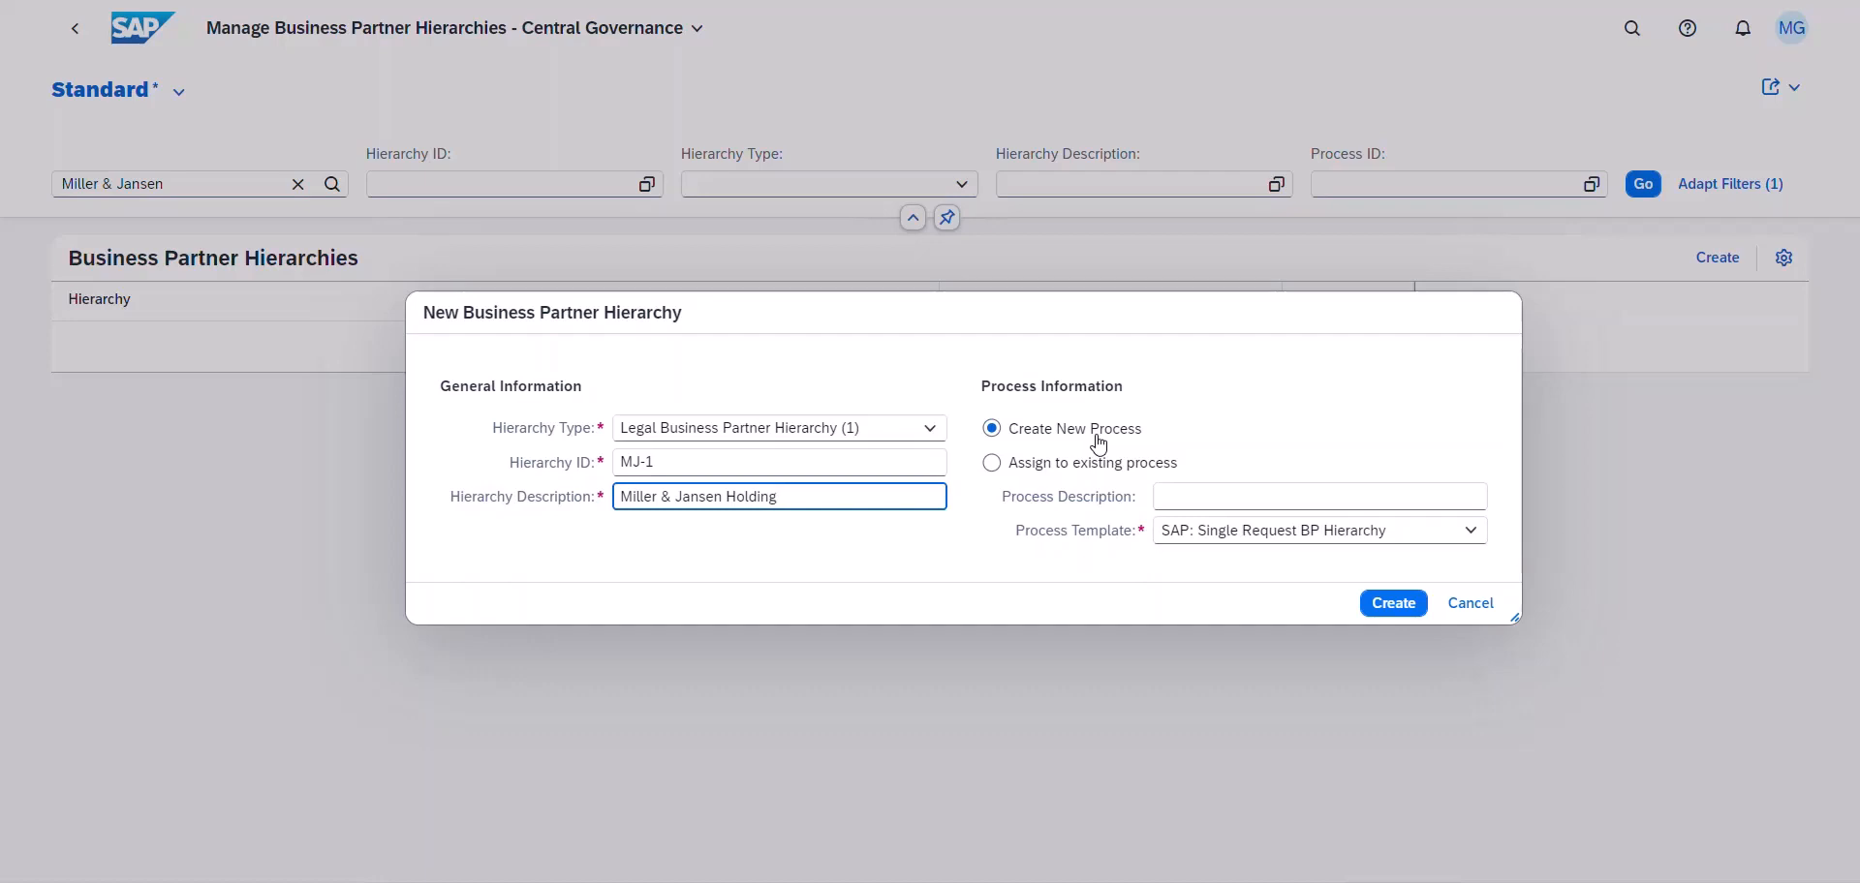
mouse_move(1099, 473)
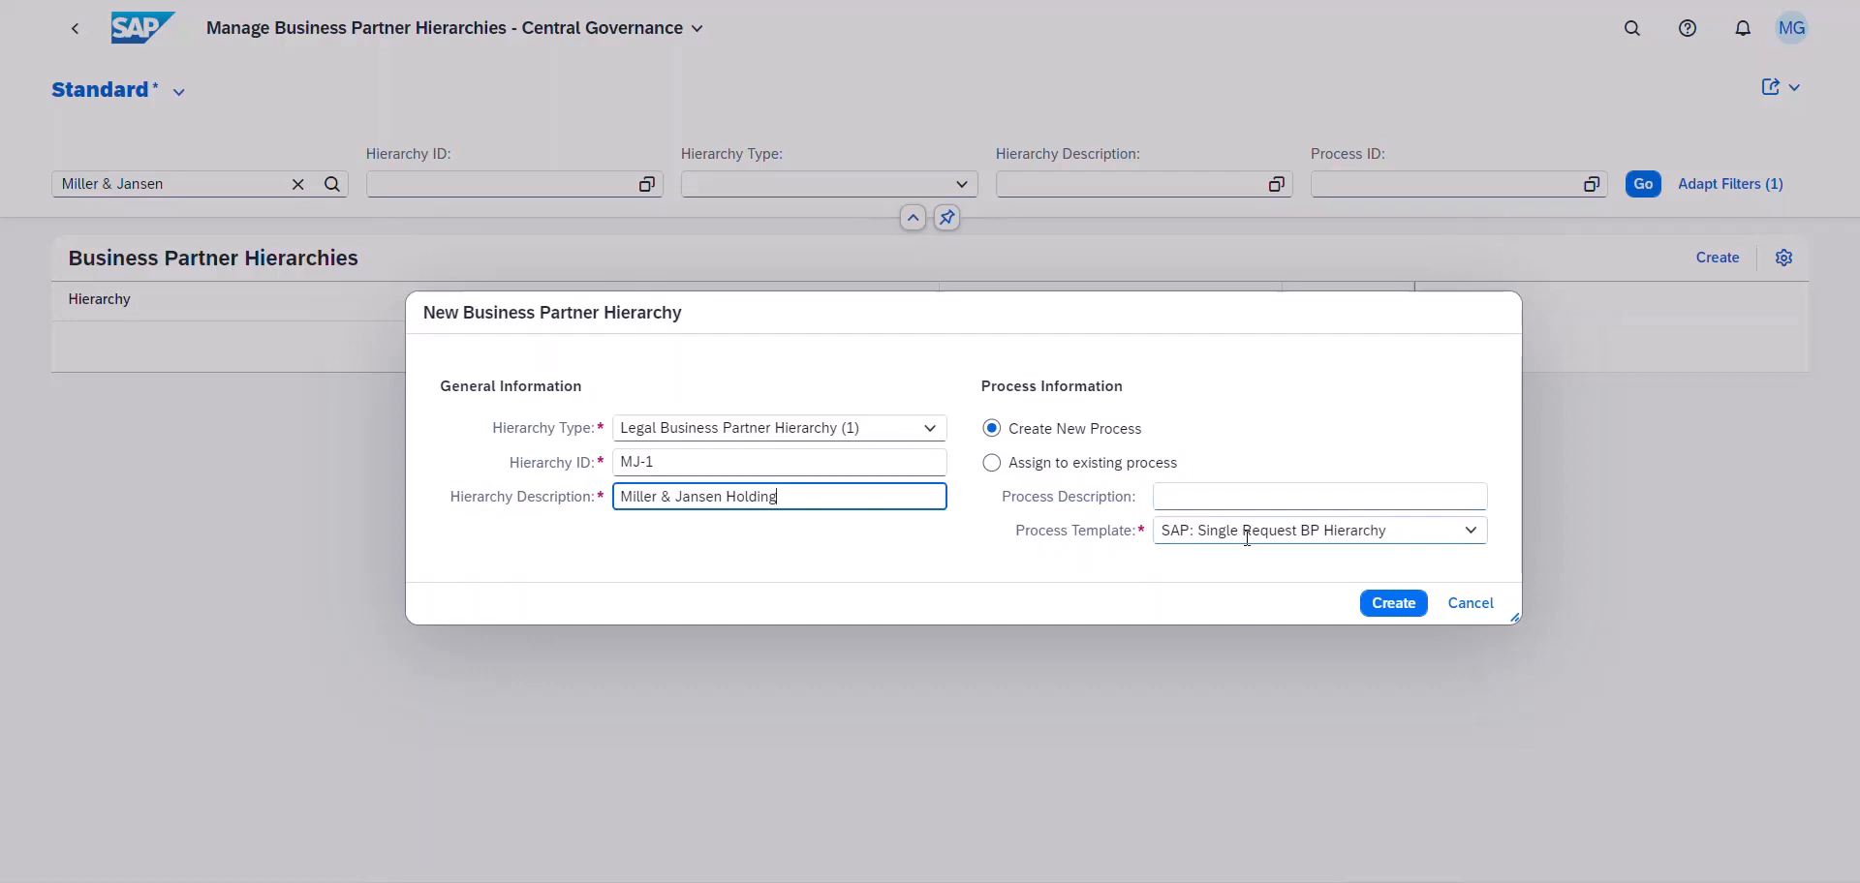
left_click(1393, 603)
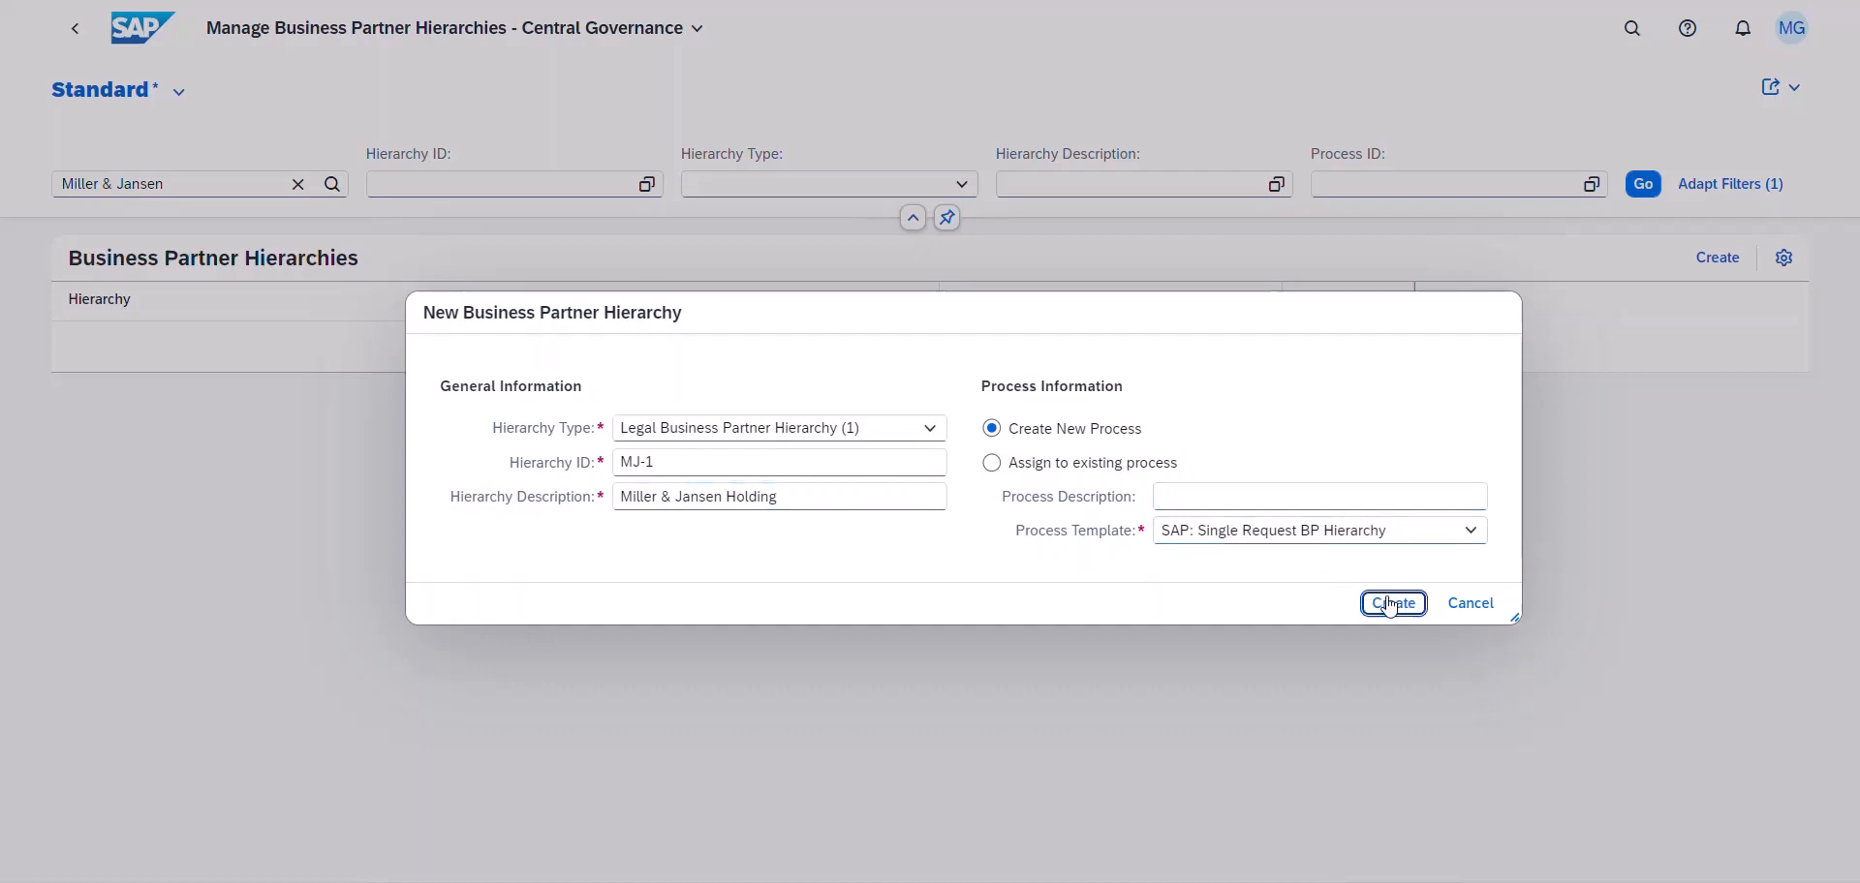
left_click(1393, 603)
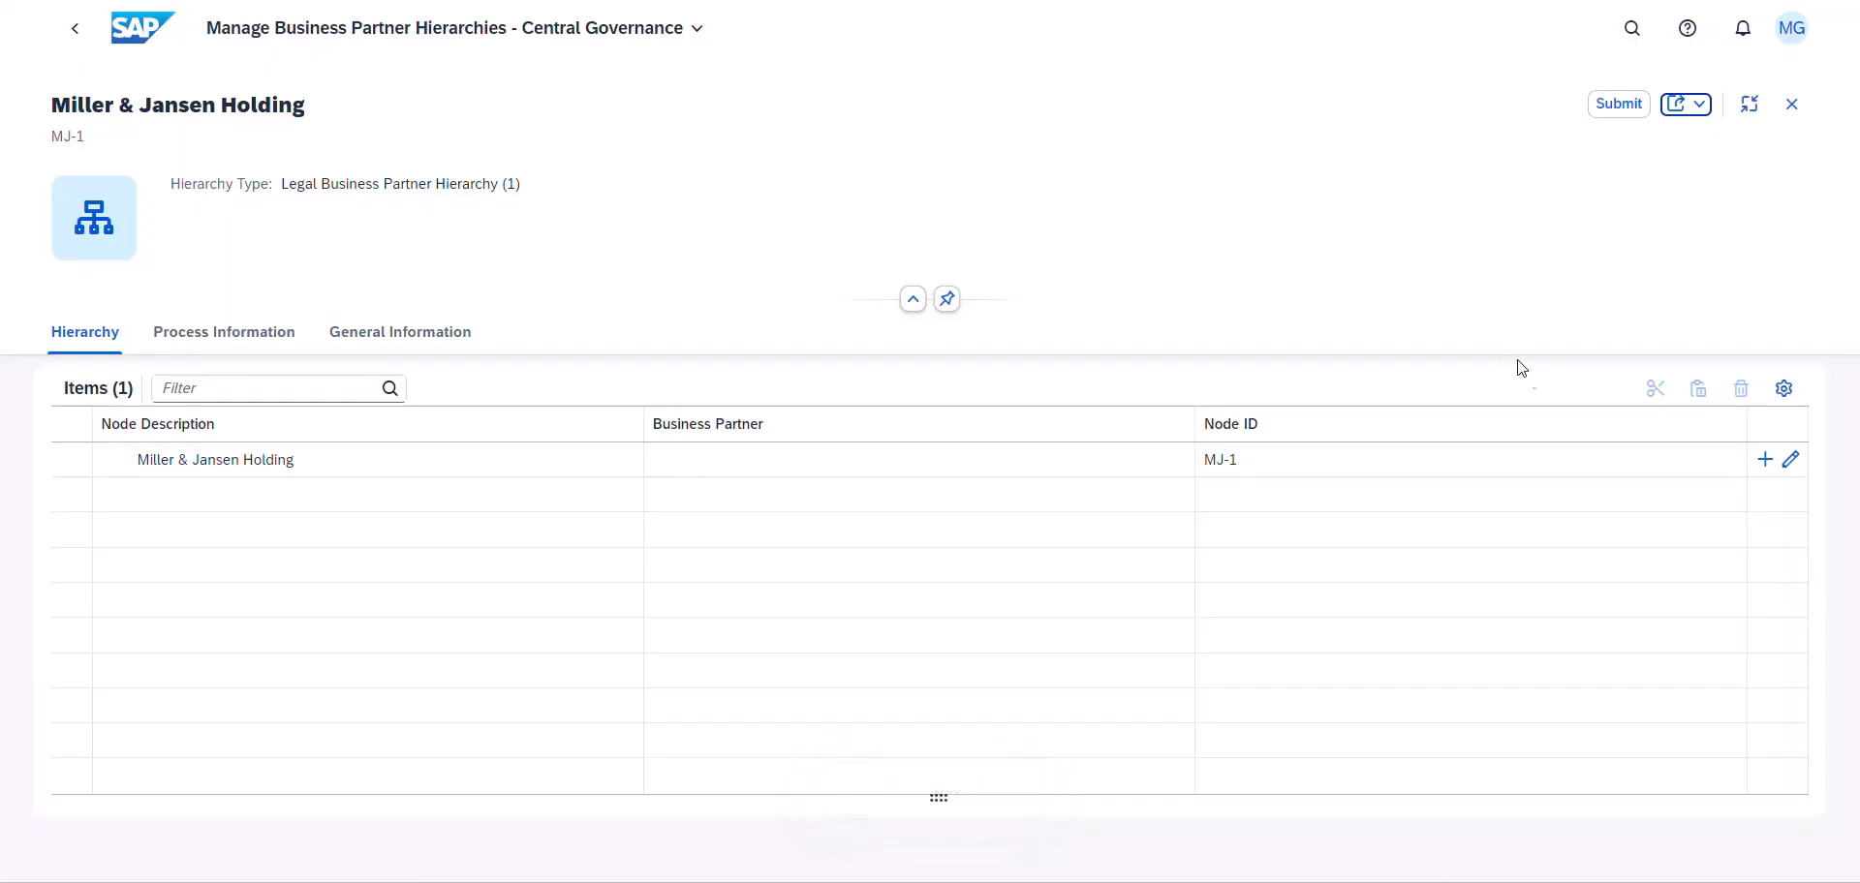
- Add child nodes Miller & Jansen Corp - US and Miller & Jansen LLC - NY
left_click(1763, 459)
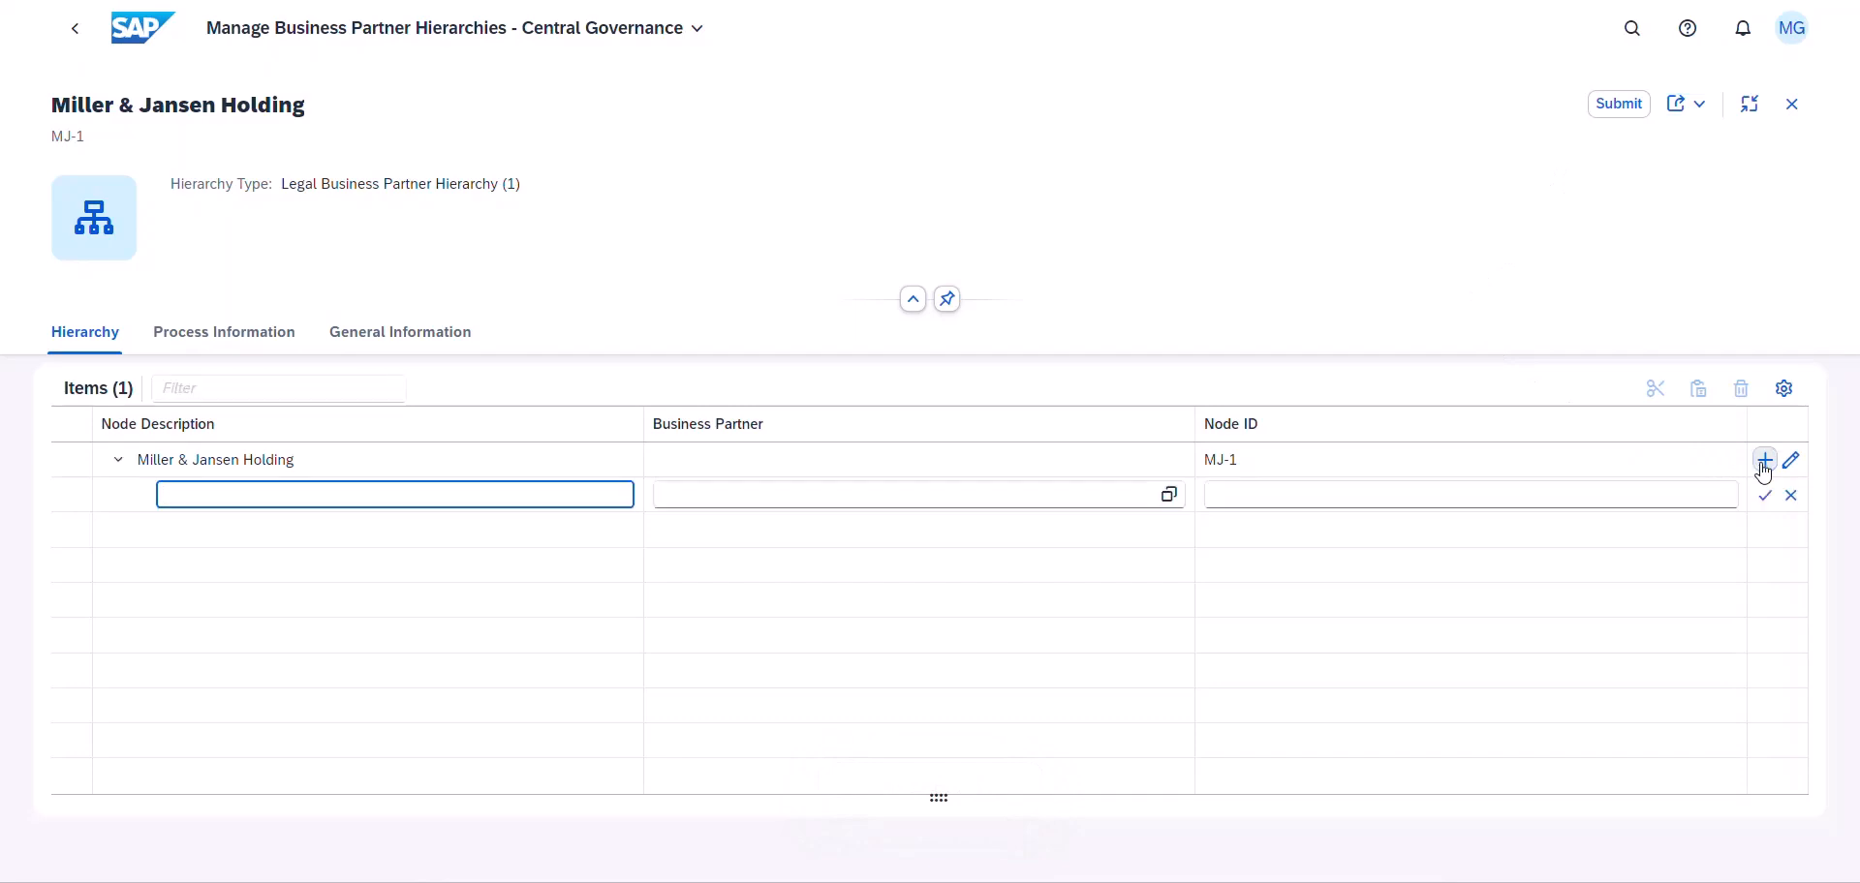
type("Miller & Jansen Corp - US")
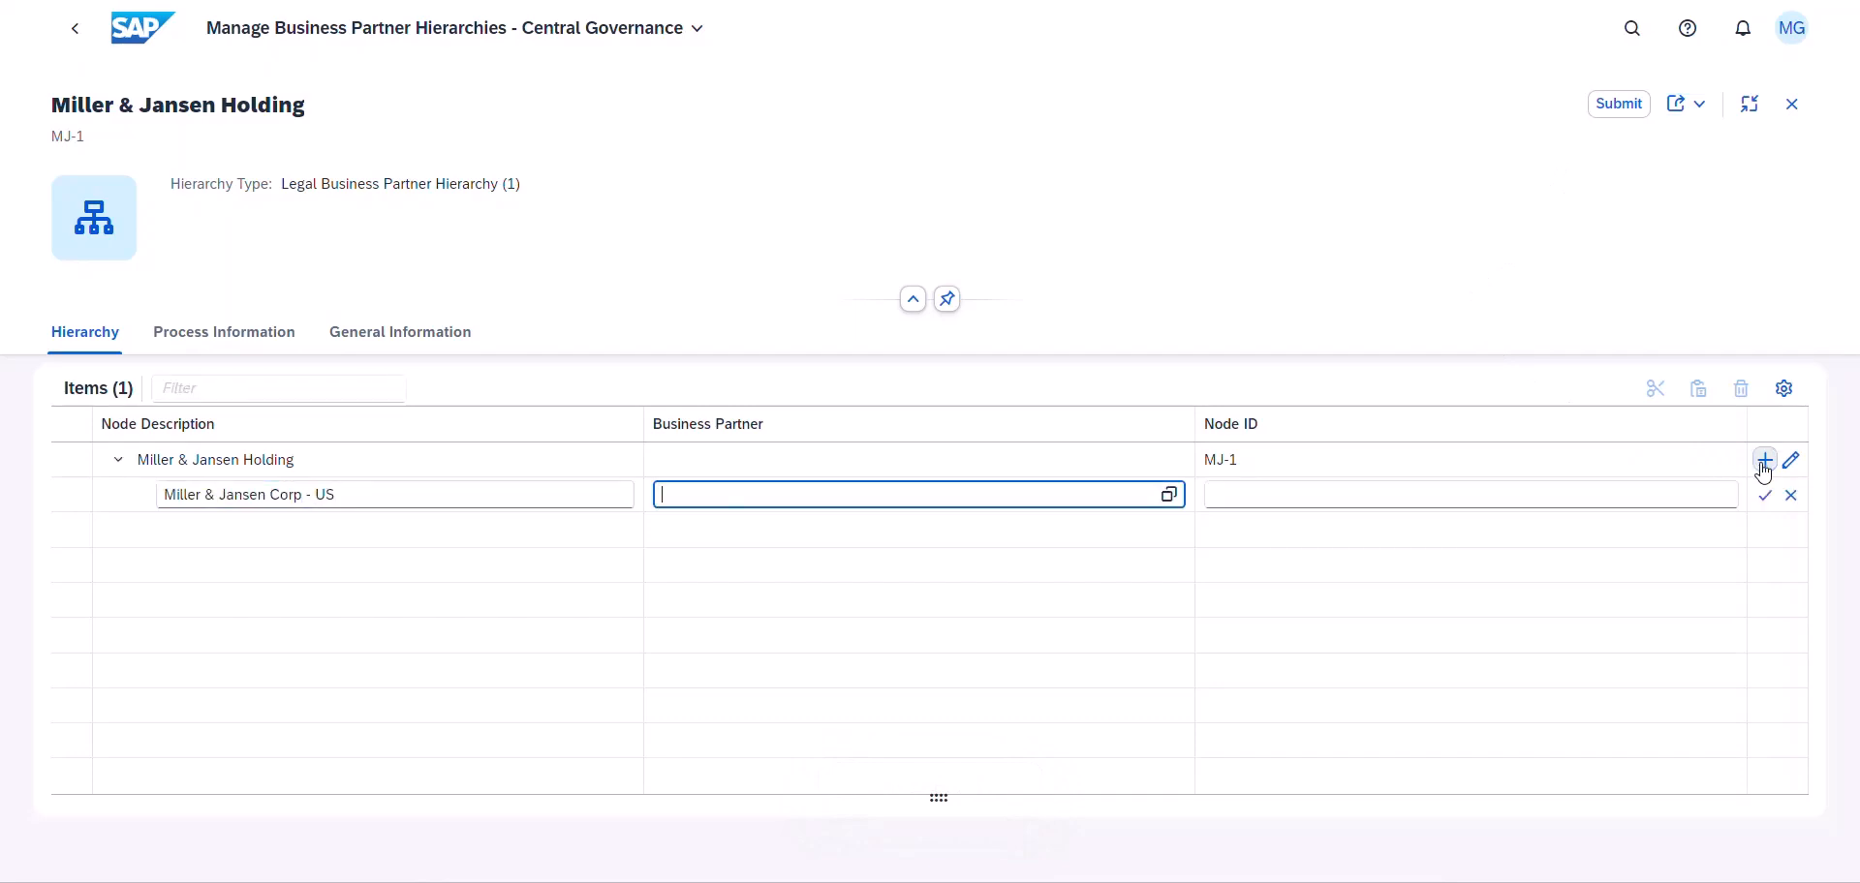
left_click(1764, 460)
type("Miller & Jansen LLC - NY")
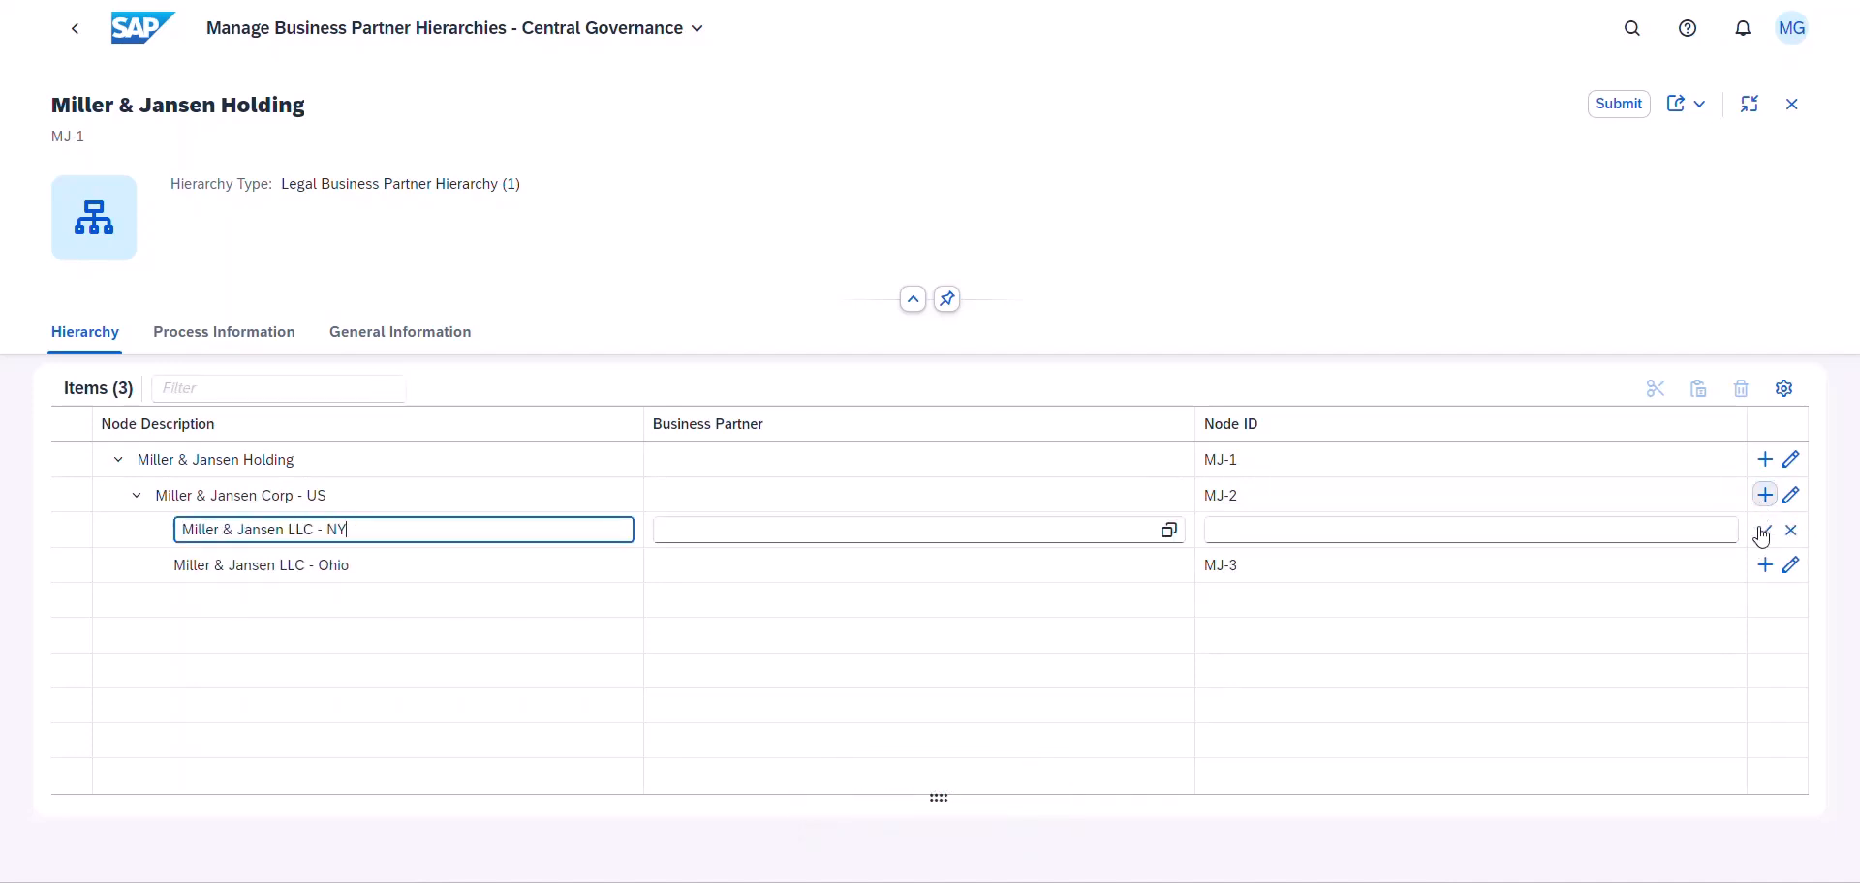
left_click(1765, 459)
type("Warner Bird Ltd - London")
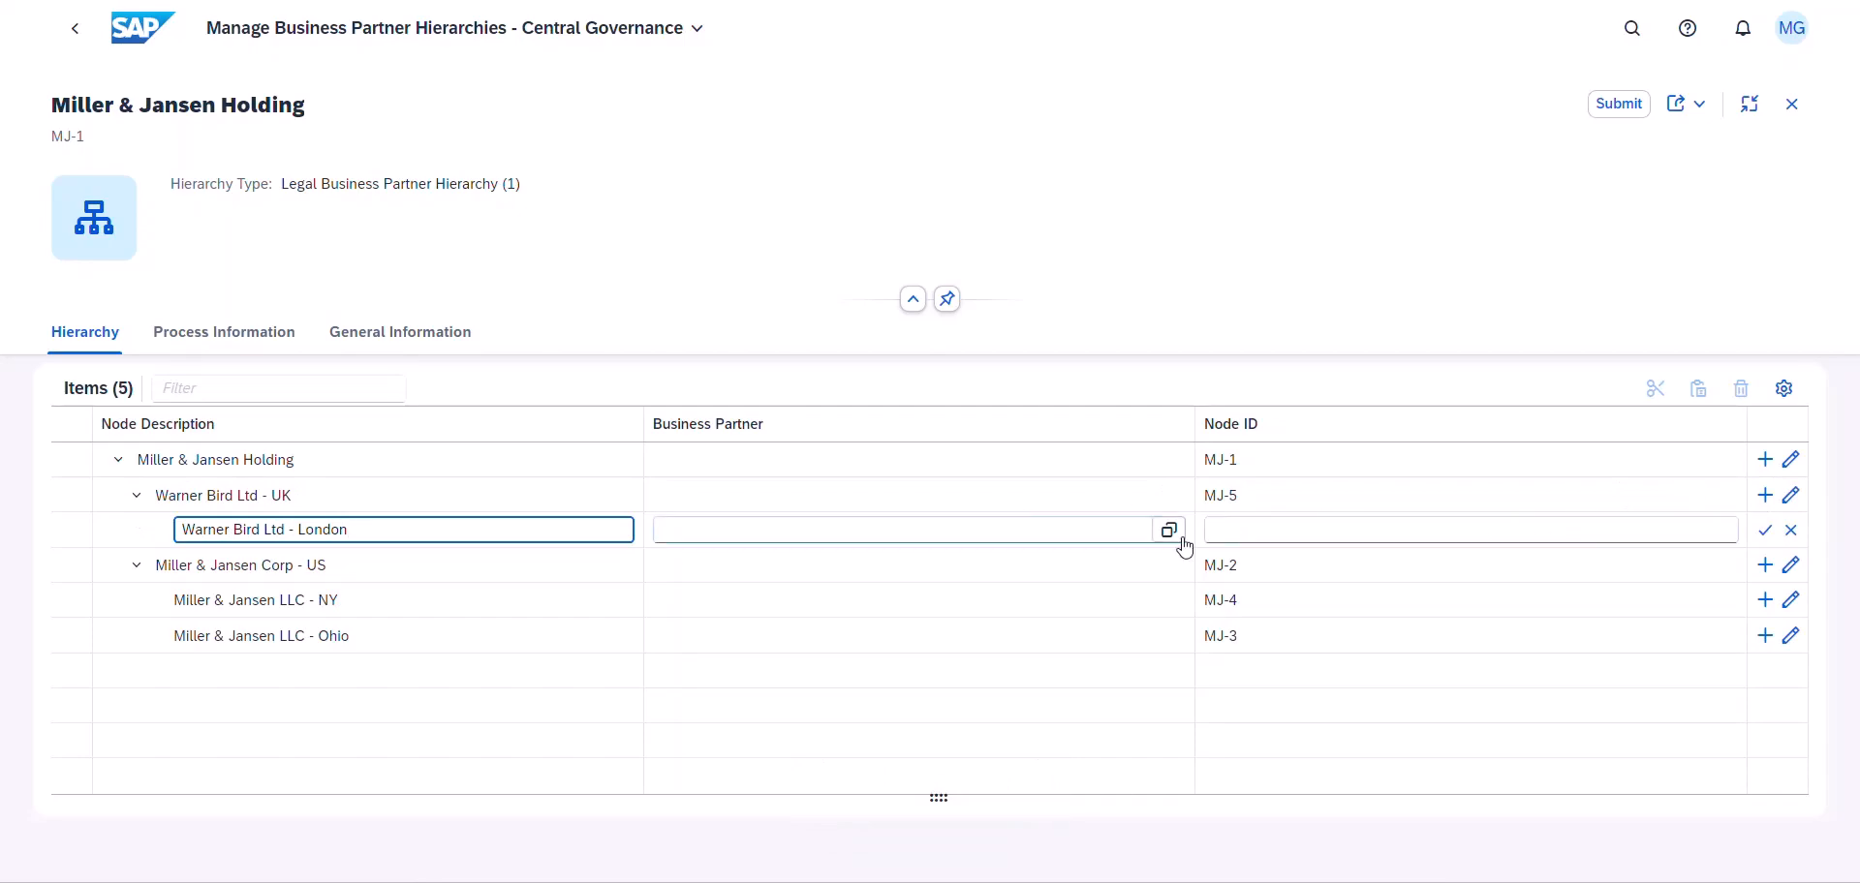
- Add node MJ-6 Warner Bird Ltd - London for partner 1000041, then submit for approval
left_click(1168, 530)
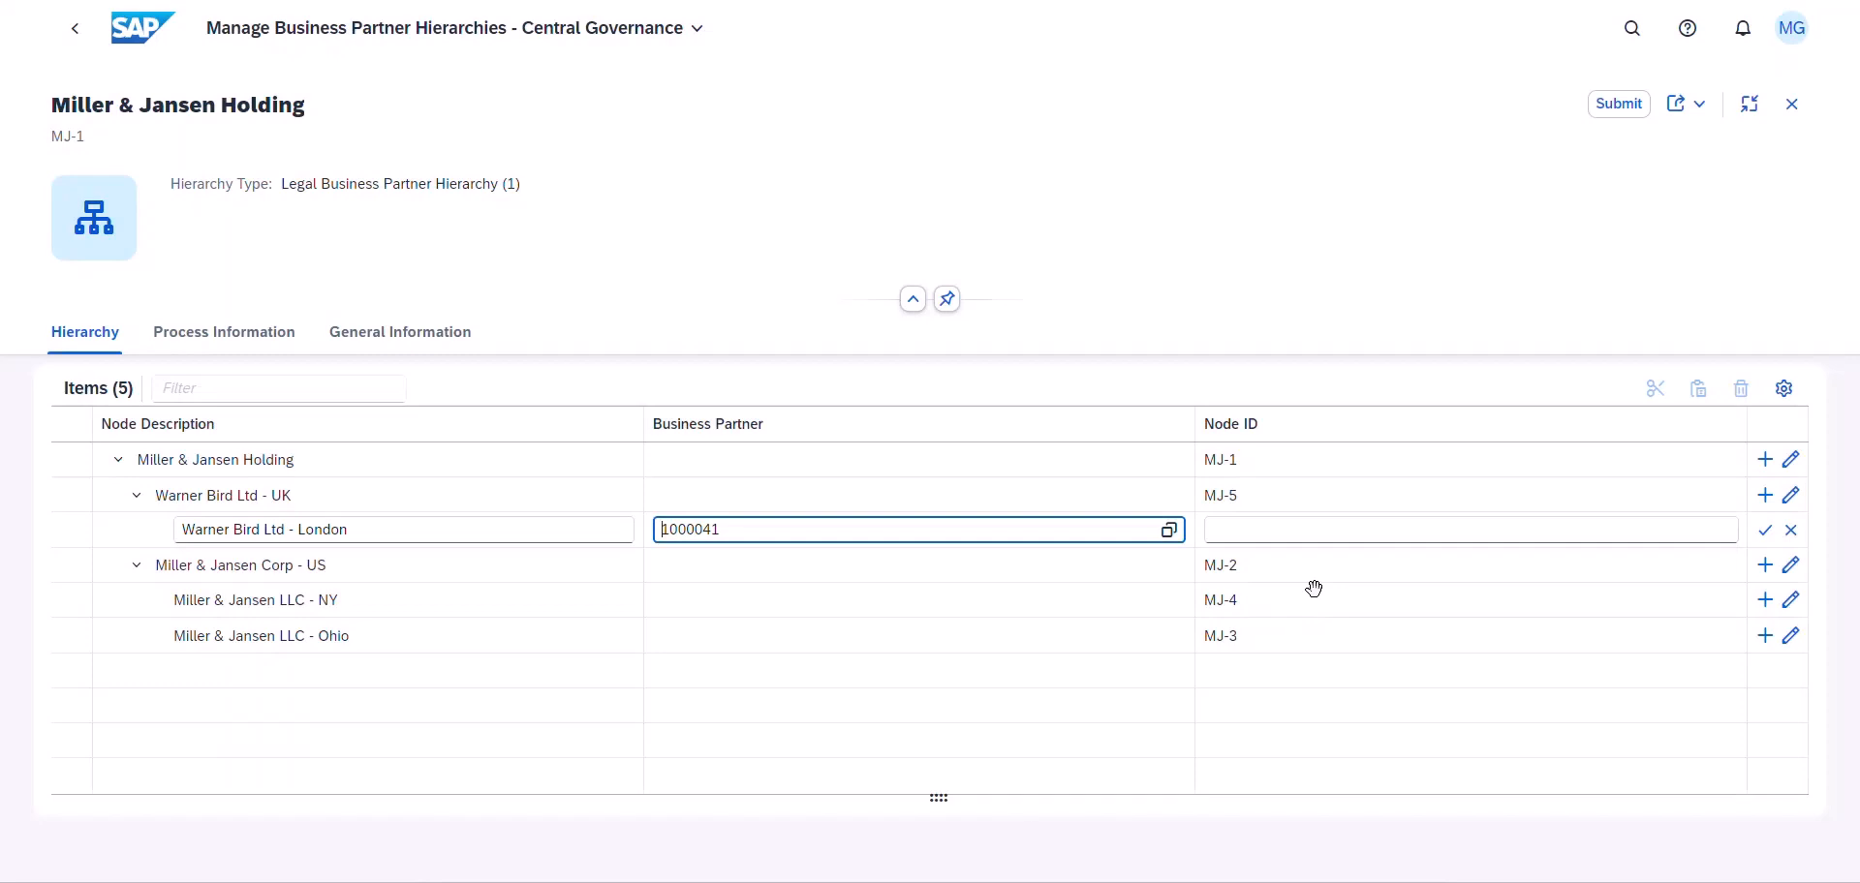
type("MJ-6")
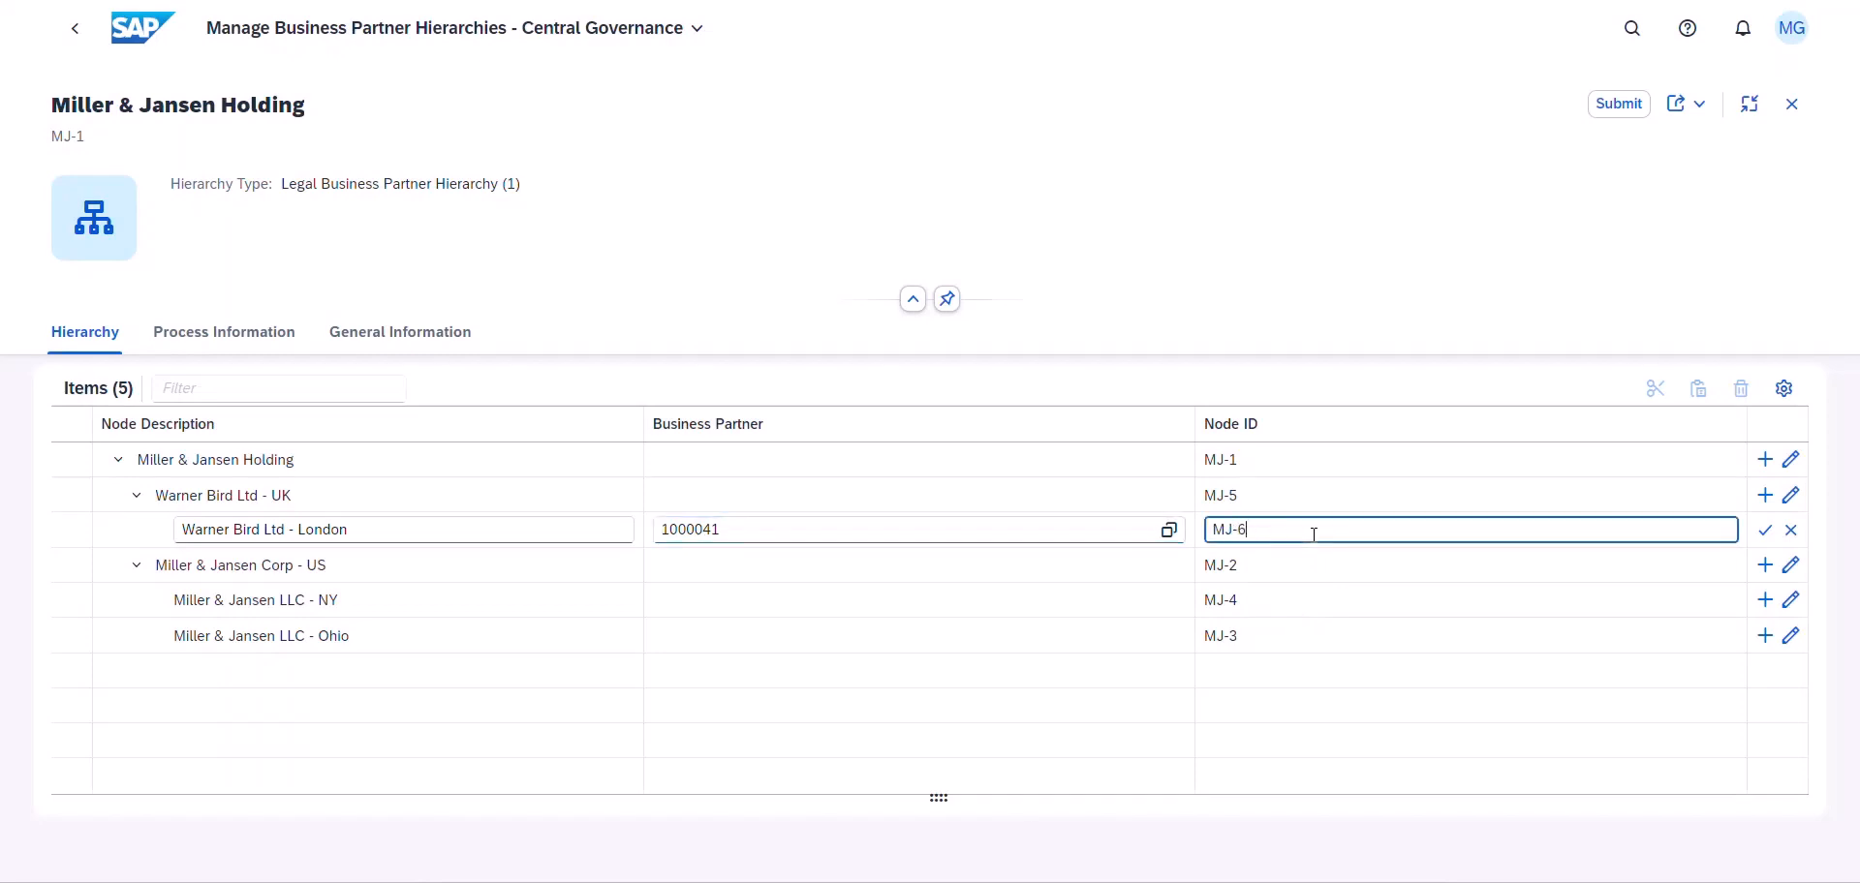
mouse_move(1765, 530)
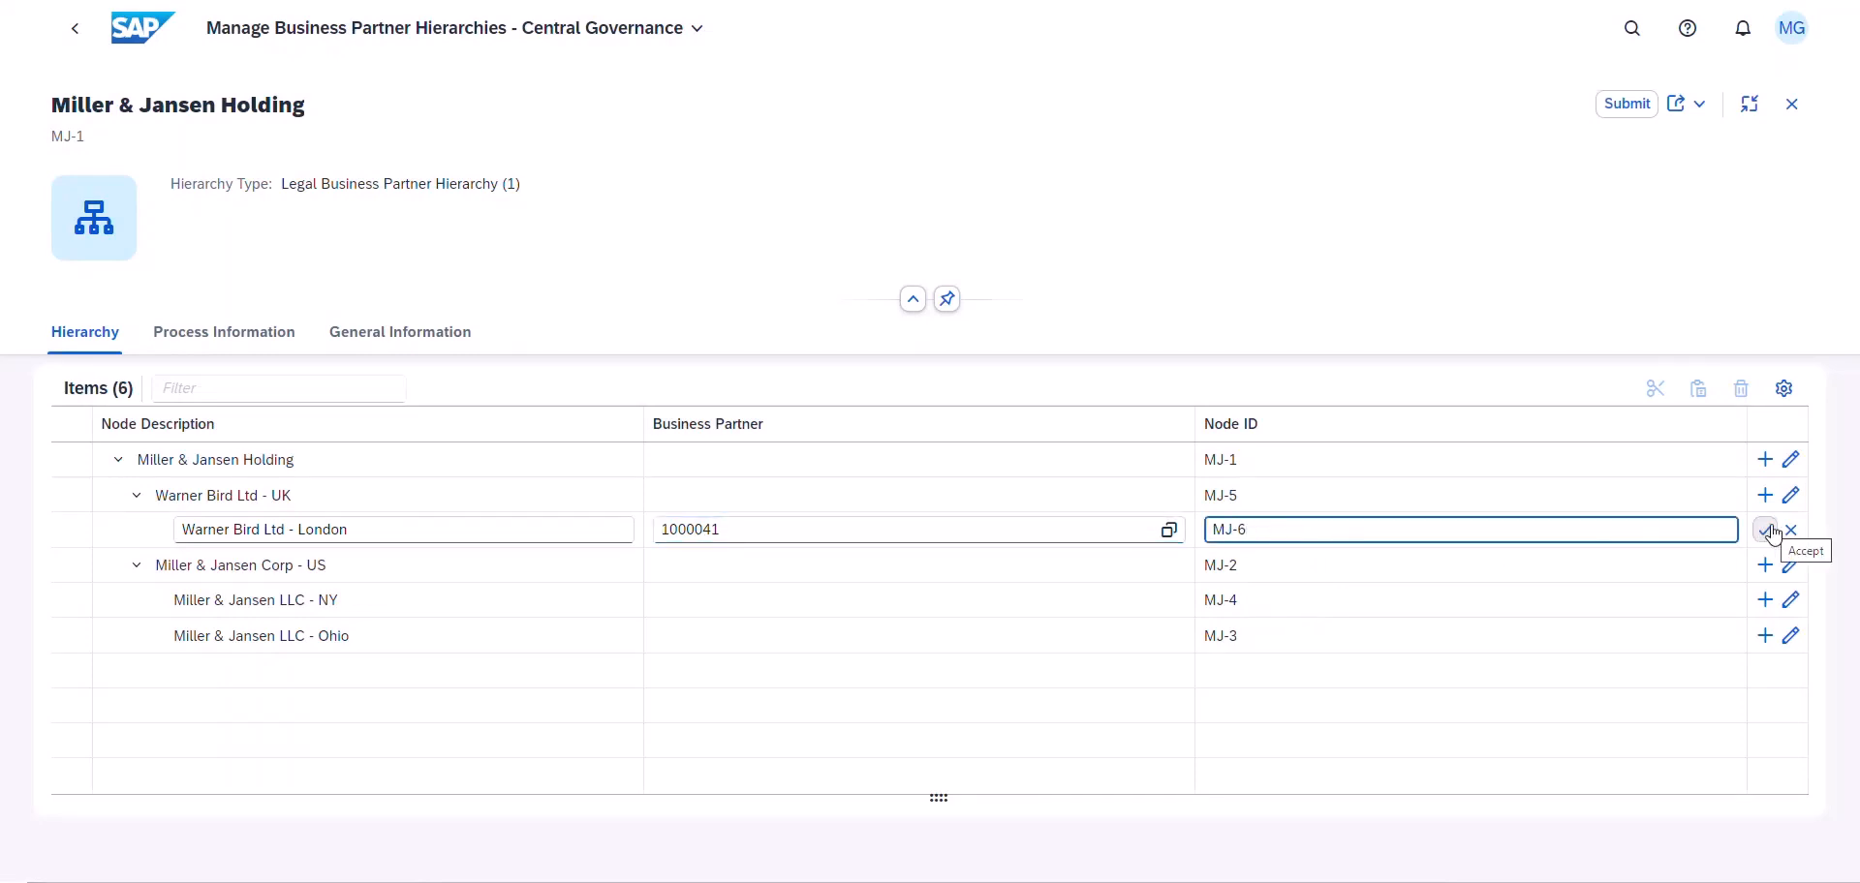
left_click(1765, 530)
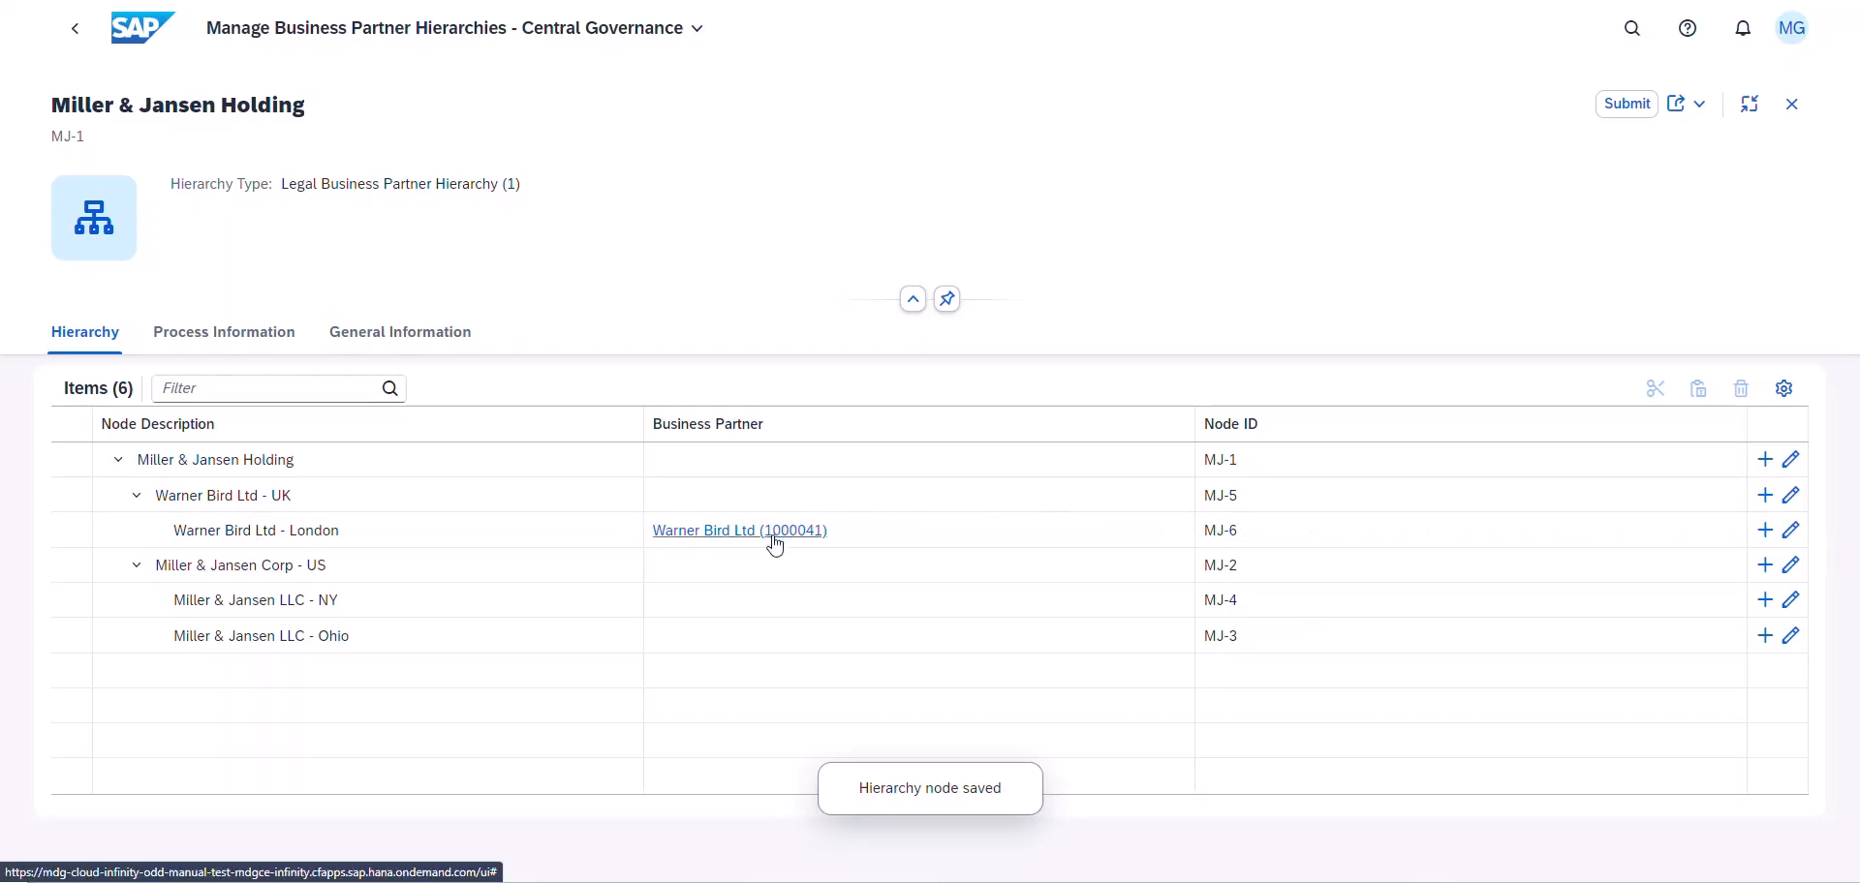
left_click(739, 530)
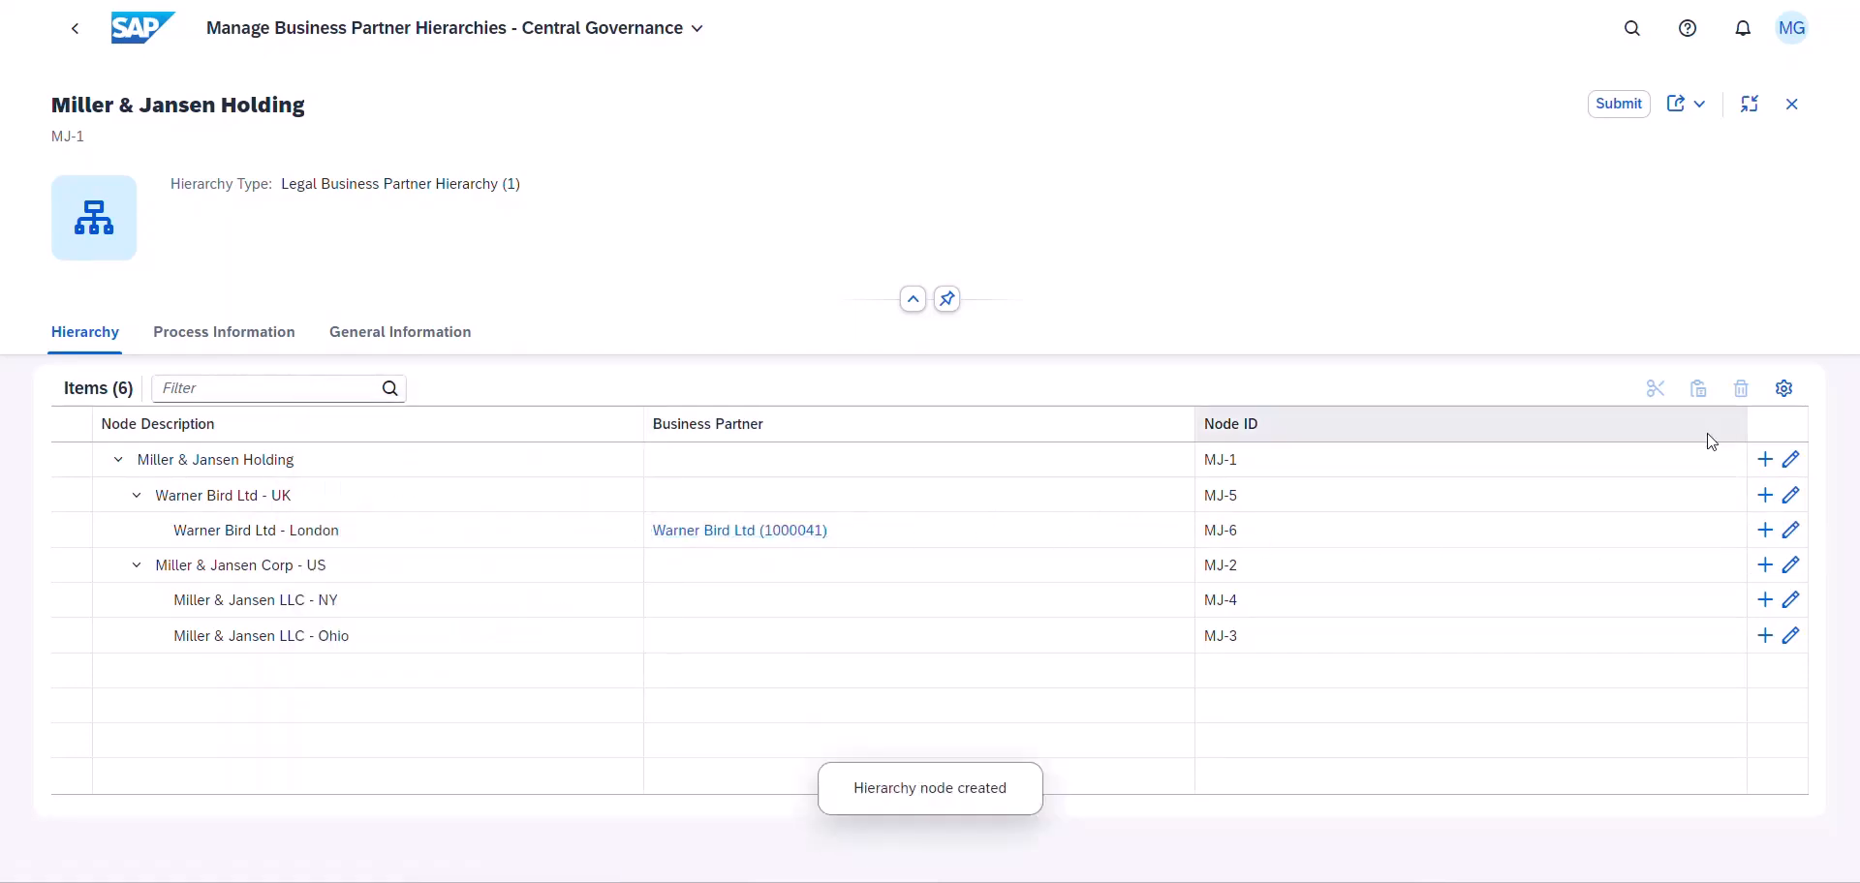
left_click(1618, 103)
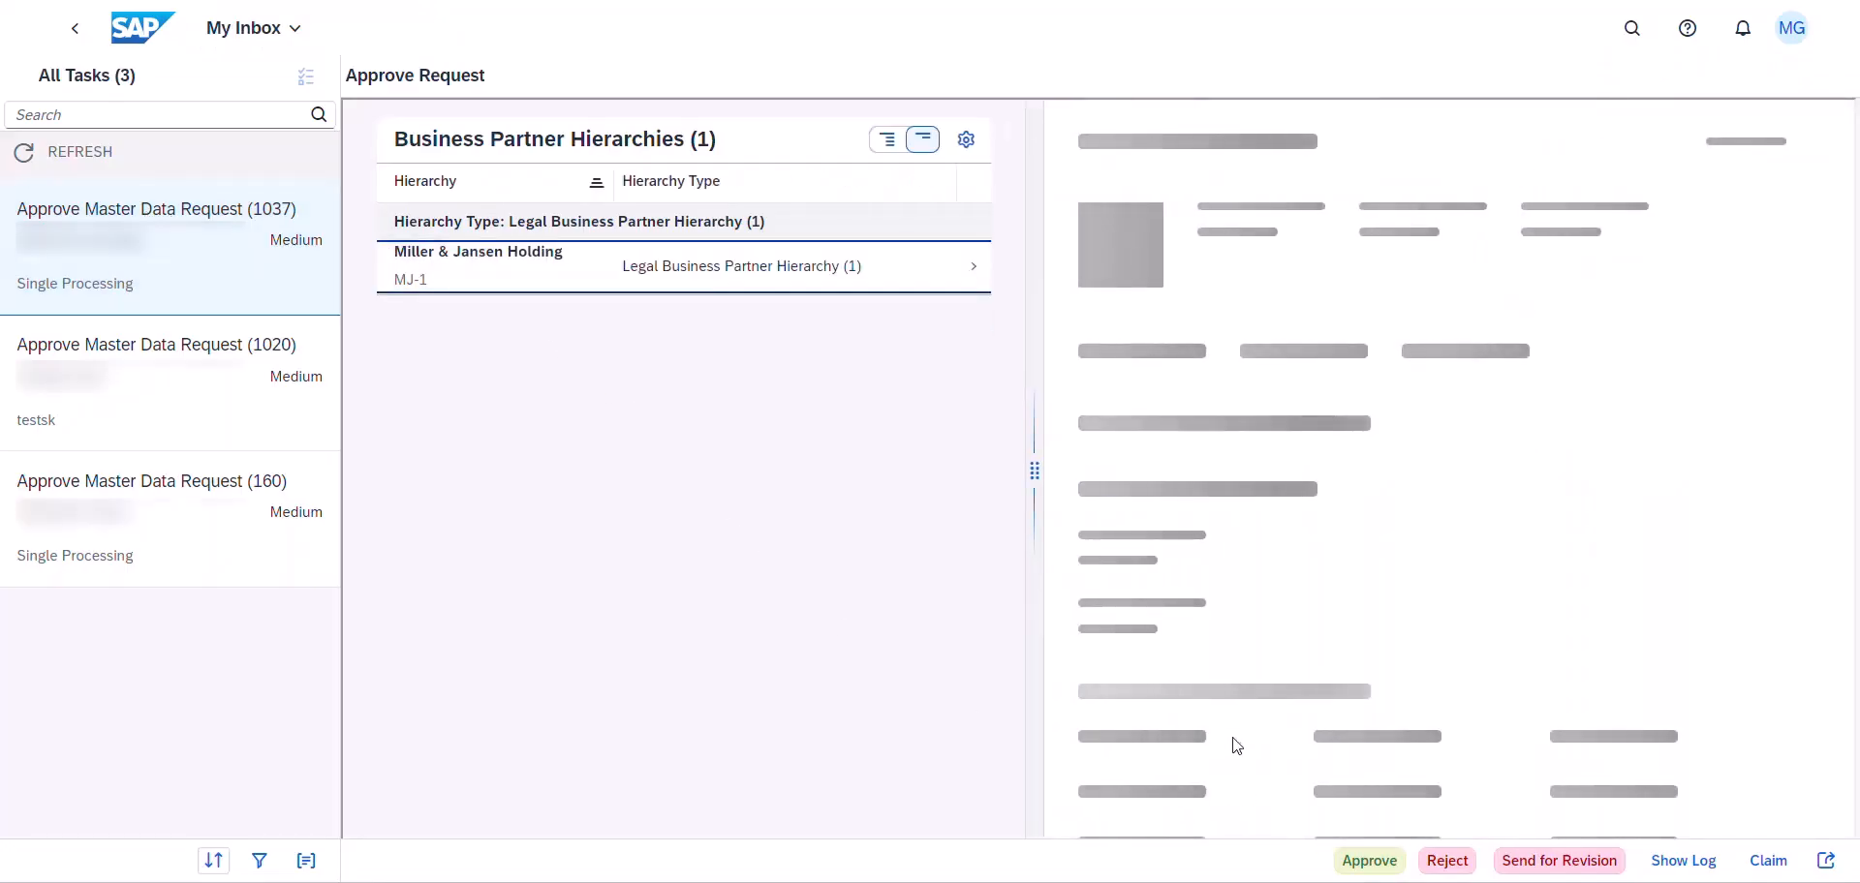
- Approve the Miller & Jansen Holding hierarchy change request
left_click(1368, 861)
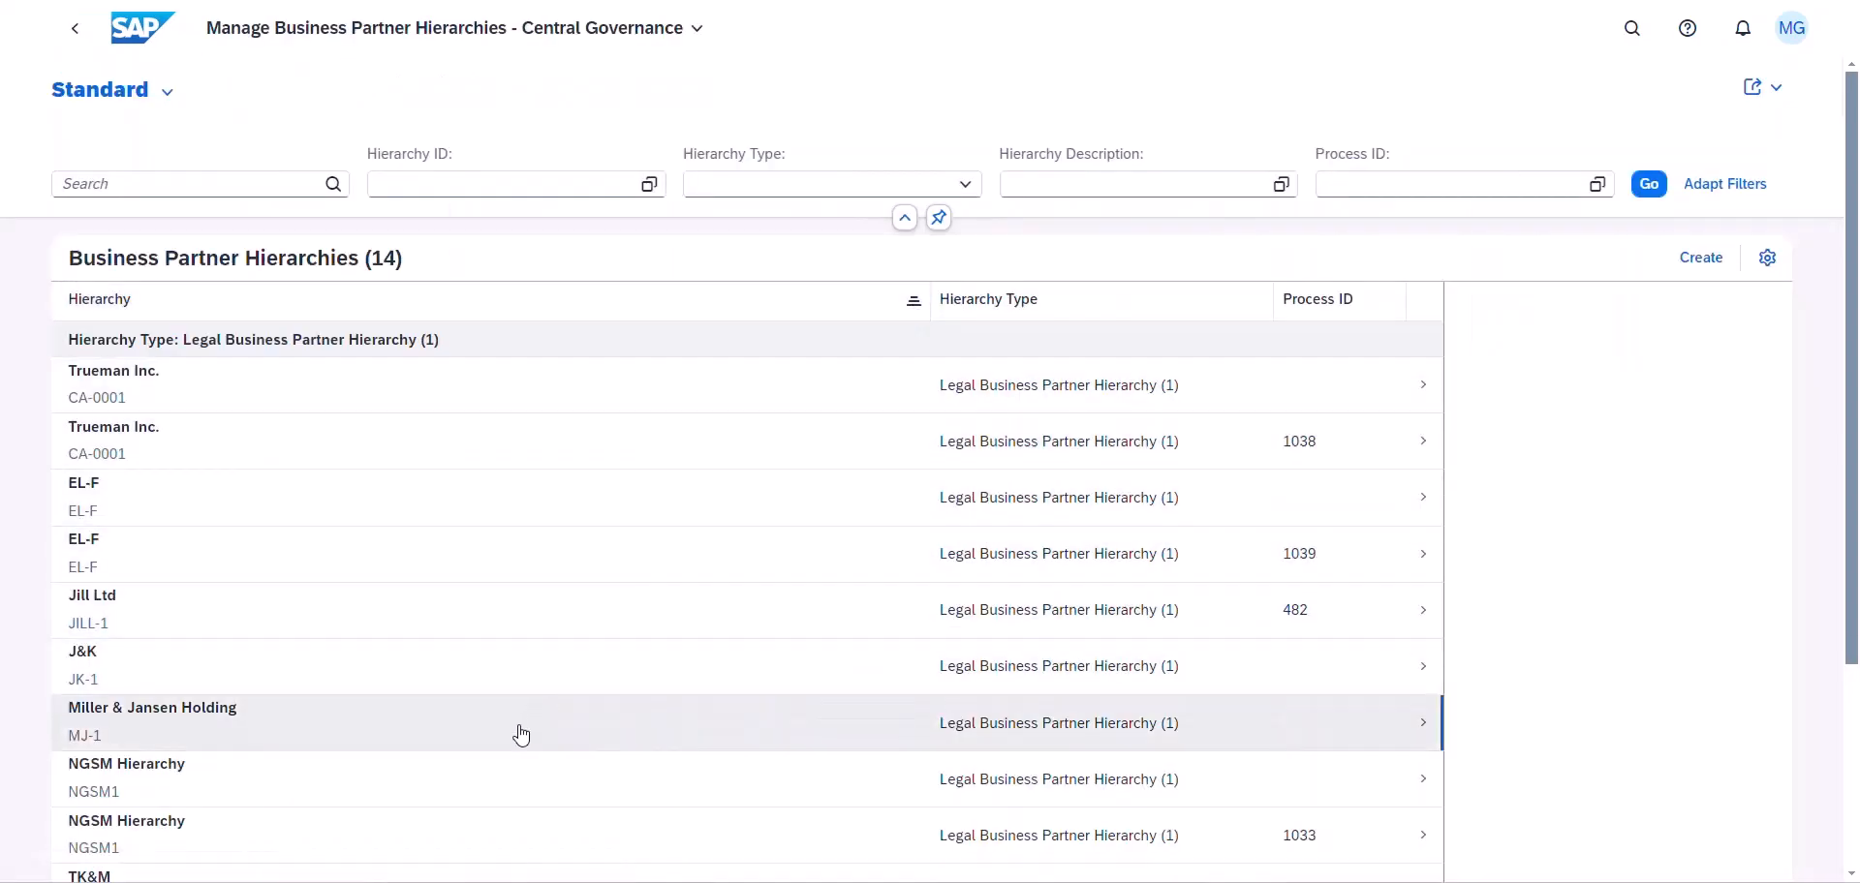
- Open the approved MJ-1 Miller & Jansen Holding hierarchy and expand its six-node tree
left_click(522, 734)
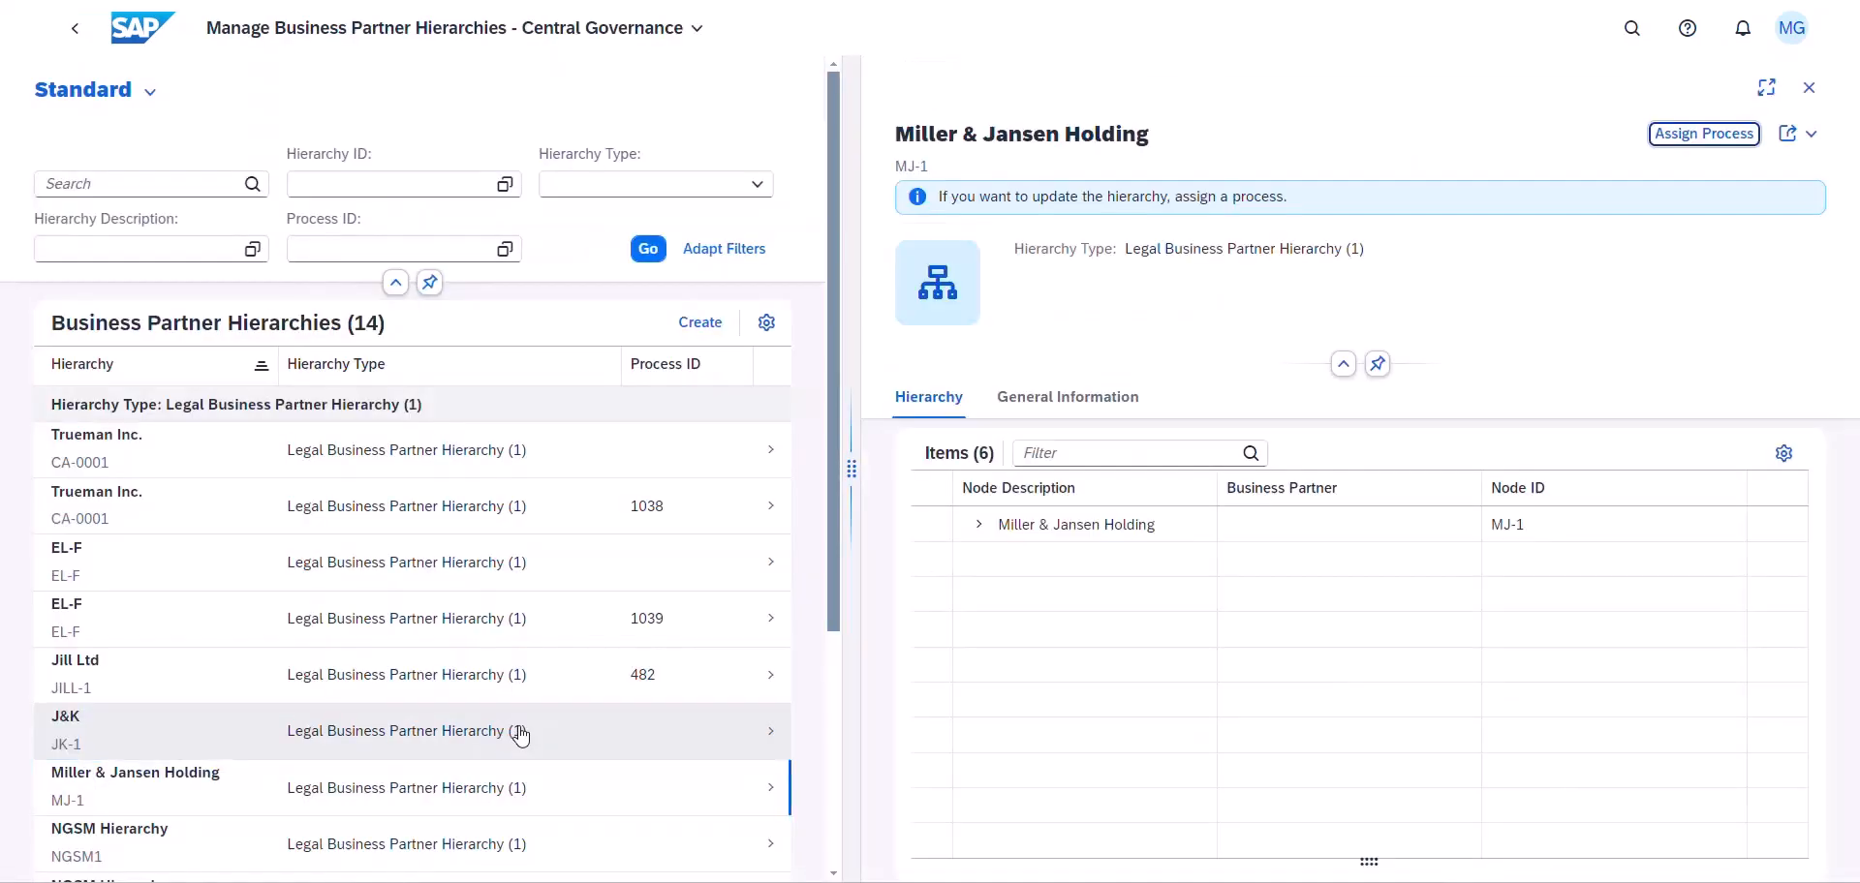
left_click(977, 525)
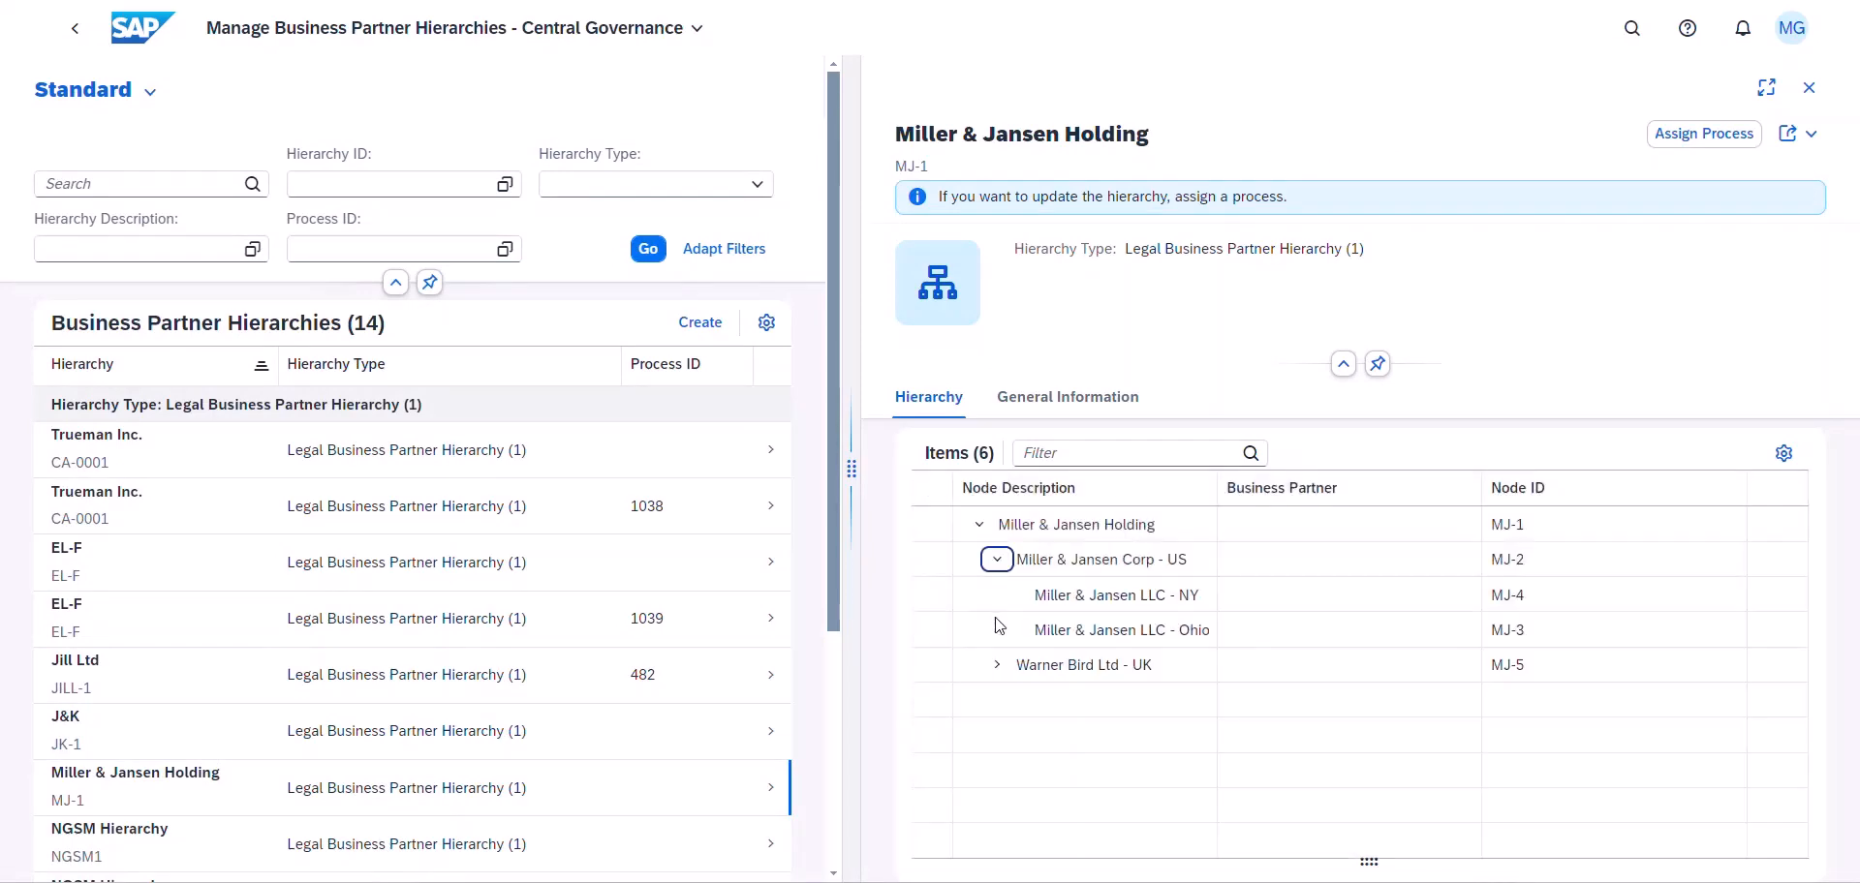
left_click(997, 664)
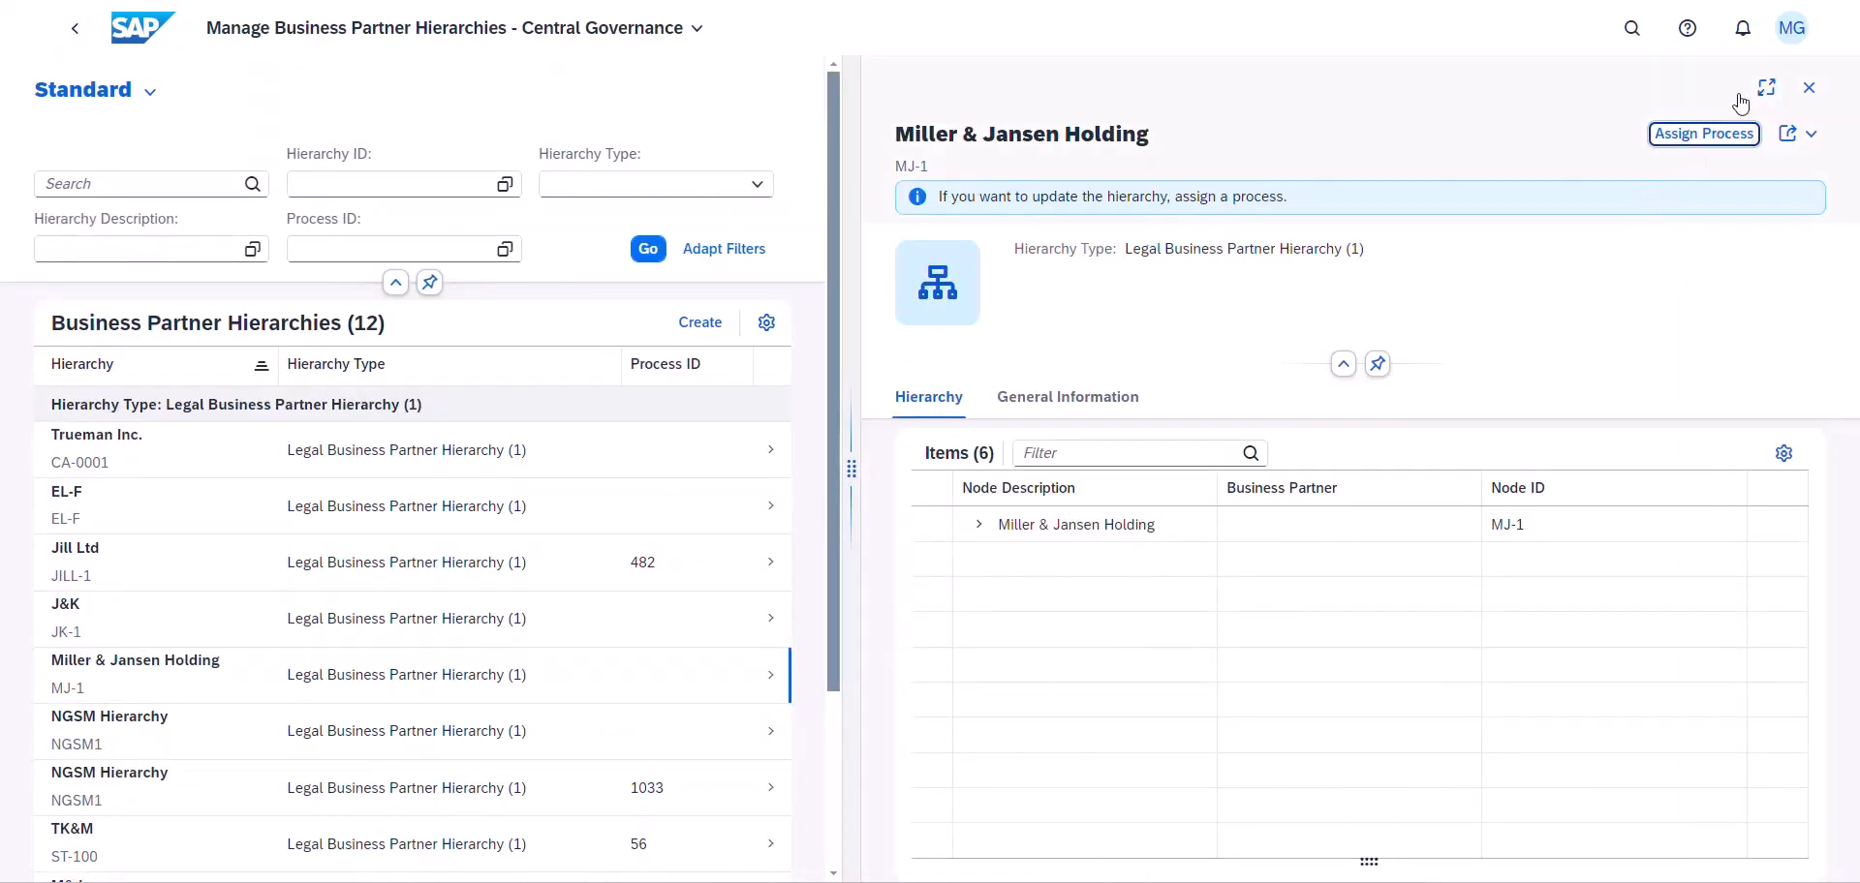
- Assign a new Single Request BP Hierarchy process to MJ-1 in full screen and expand the tree
left_click(1766, 87)
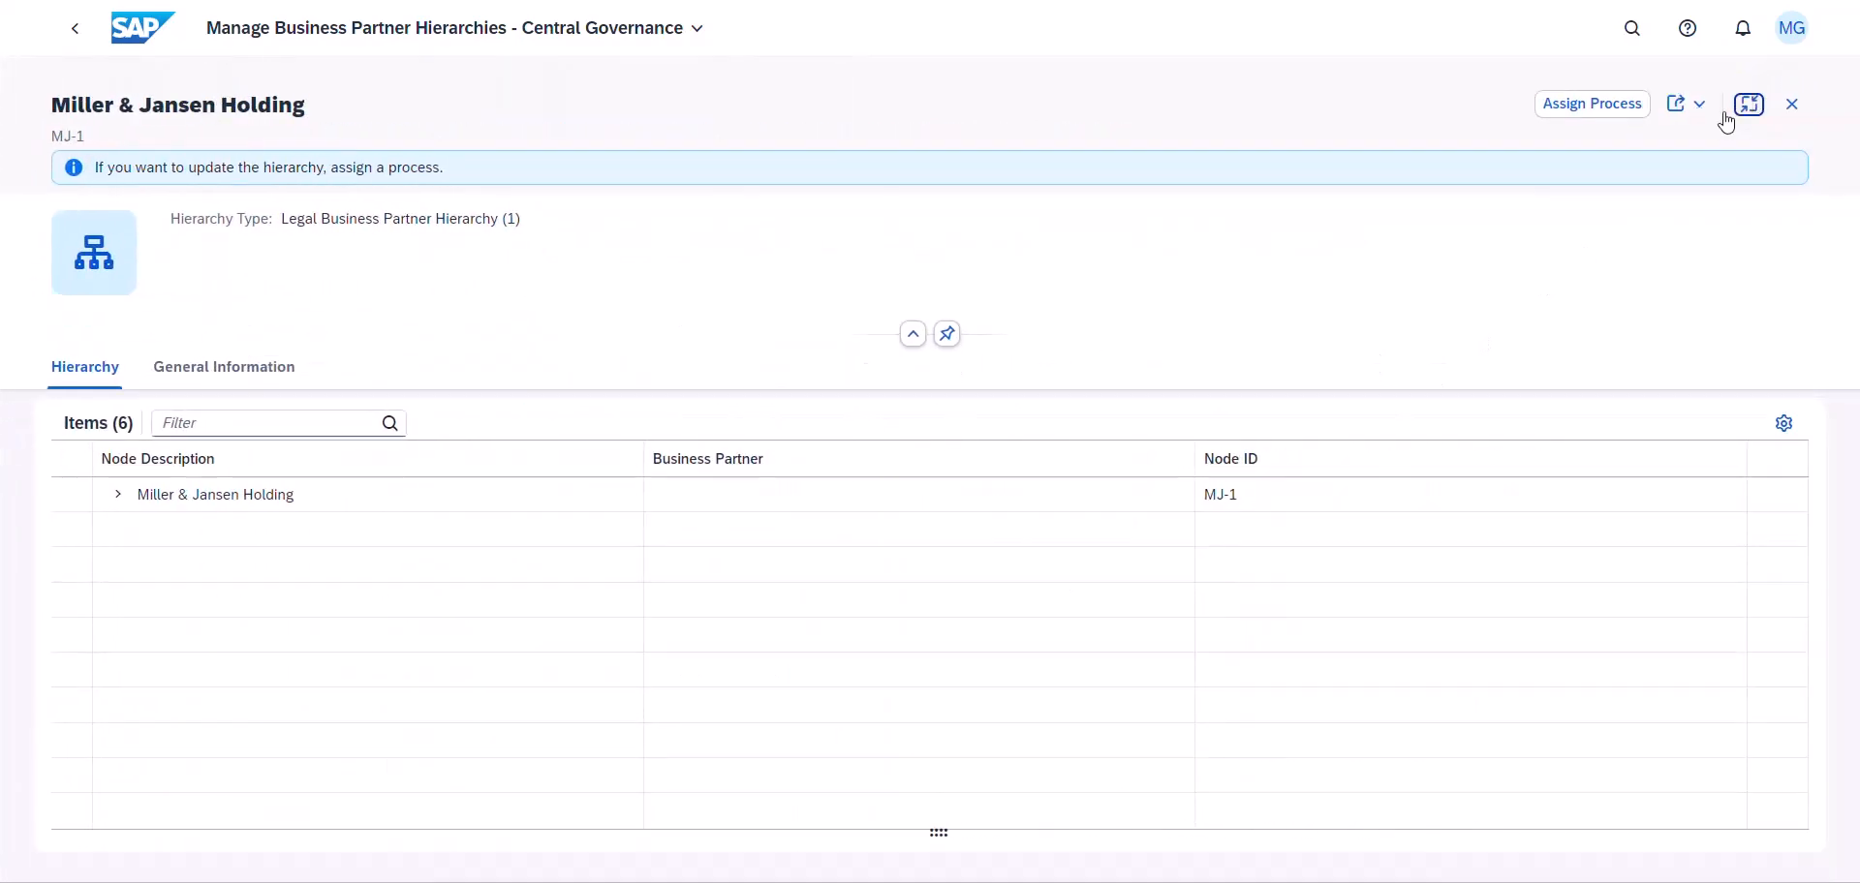
left_click(1591, 103)
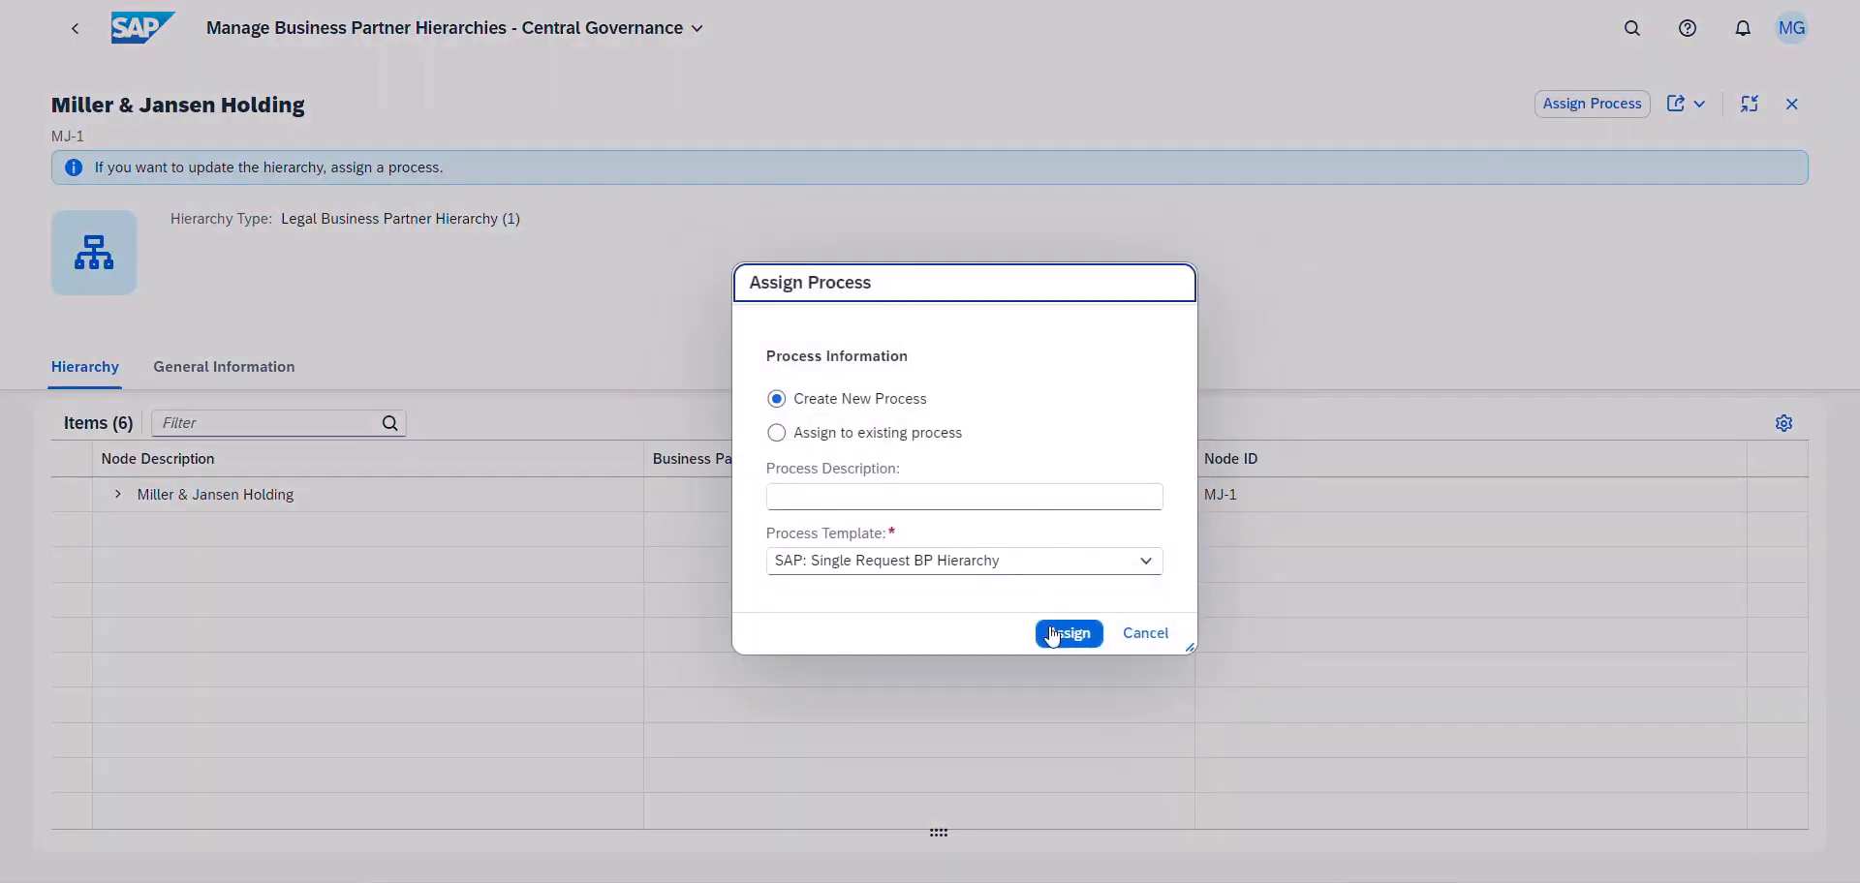
left_click(1068, 634)
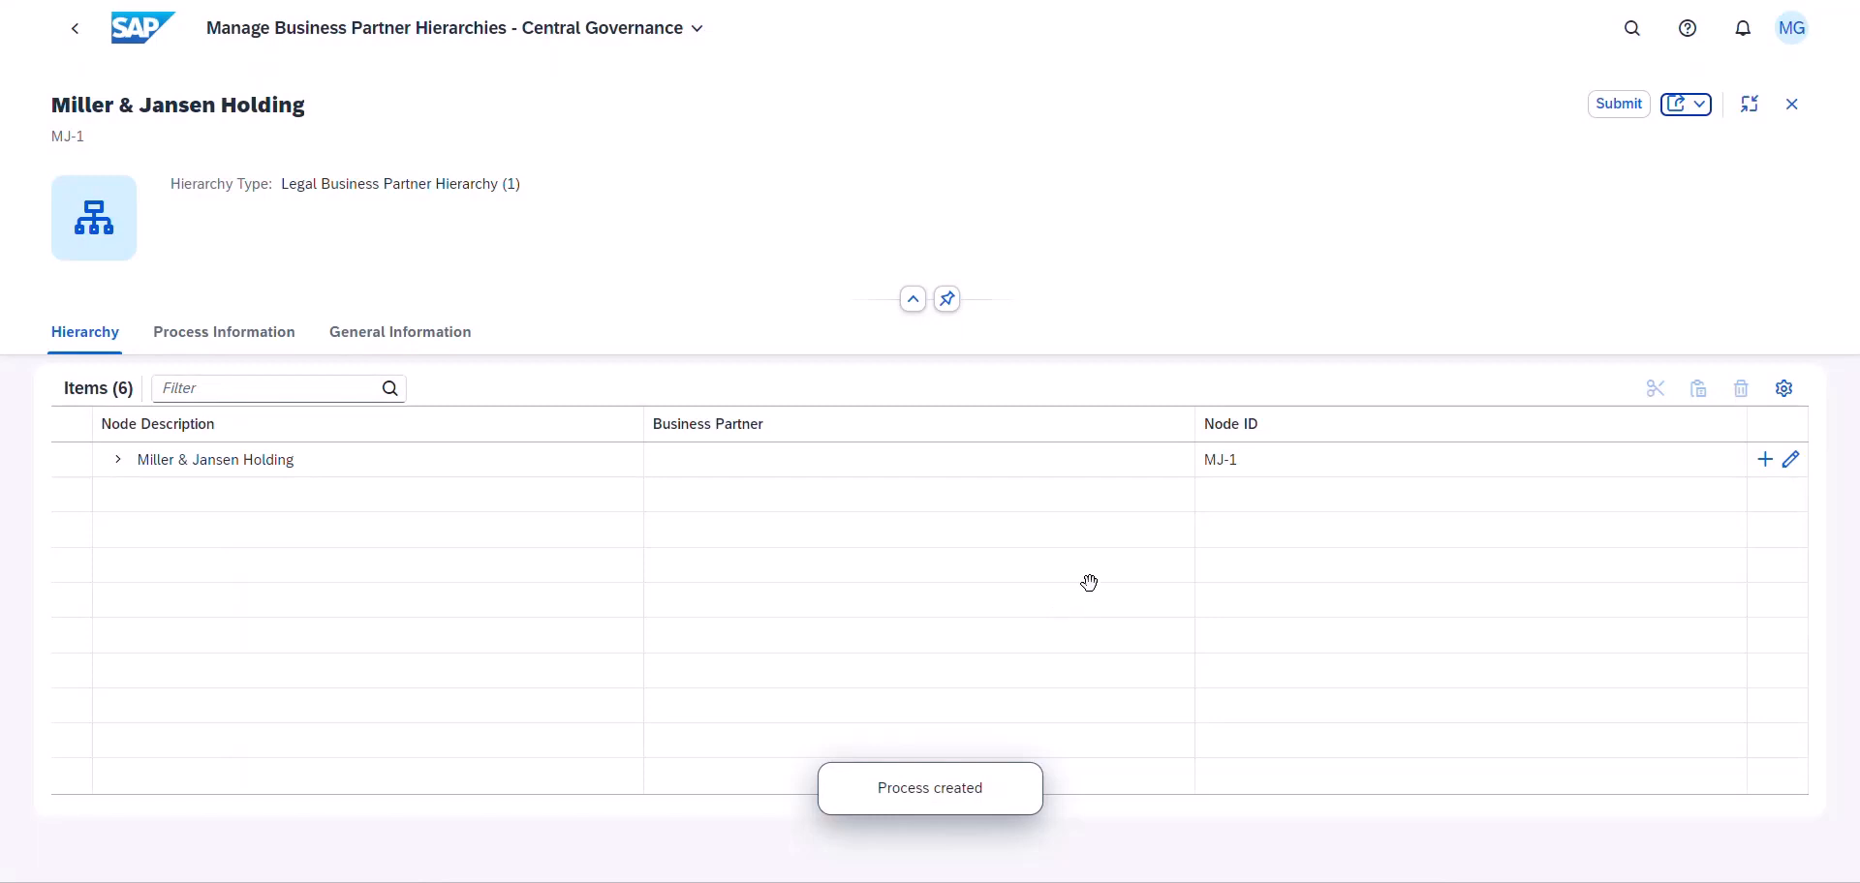
left_click(117, 459)
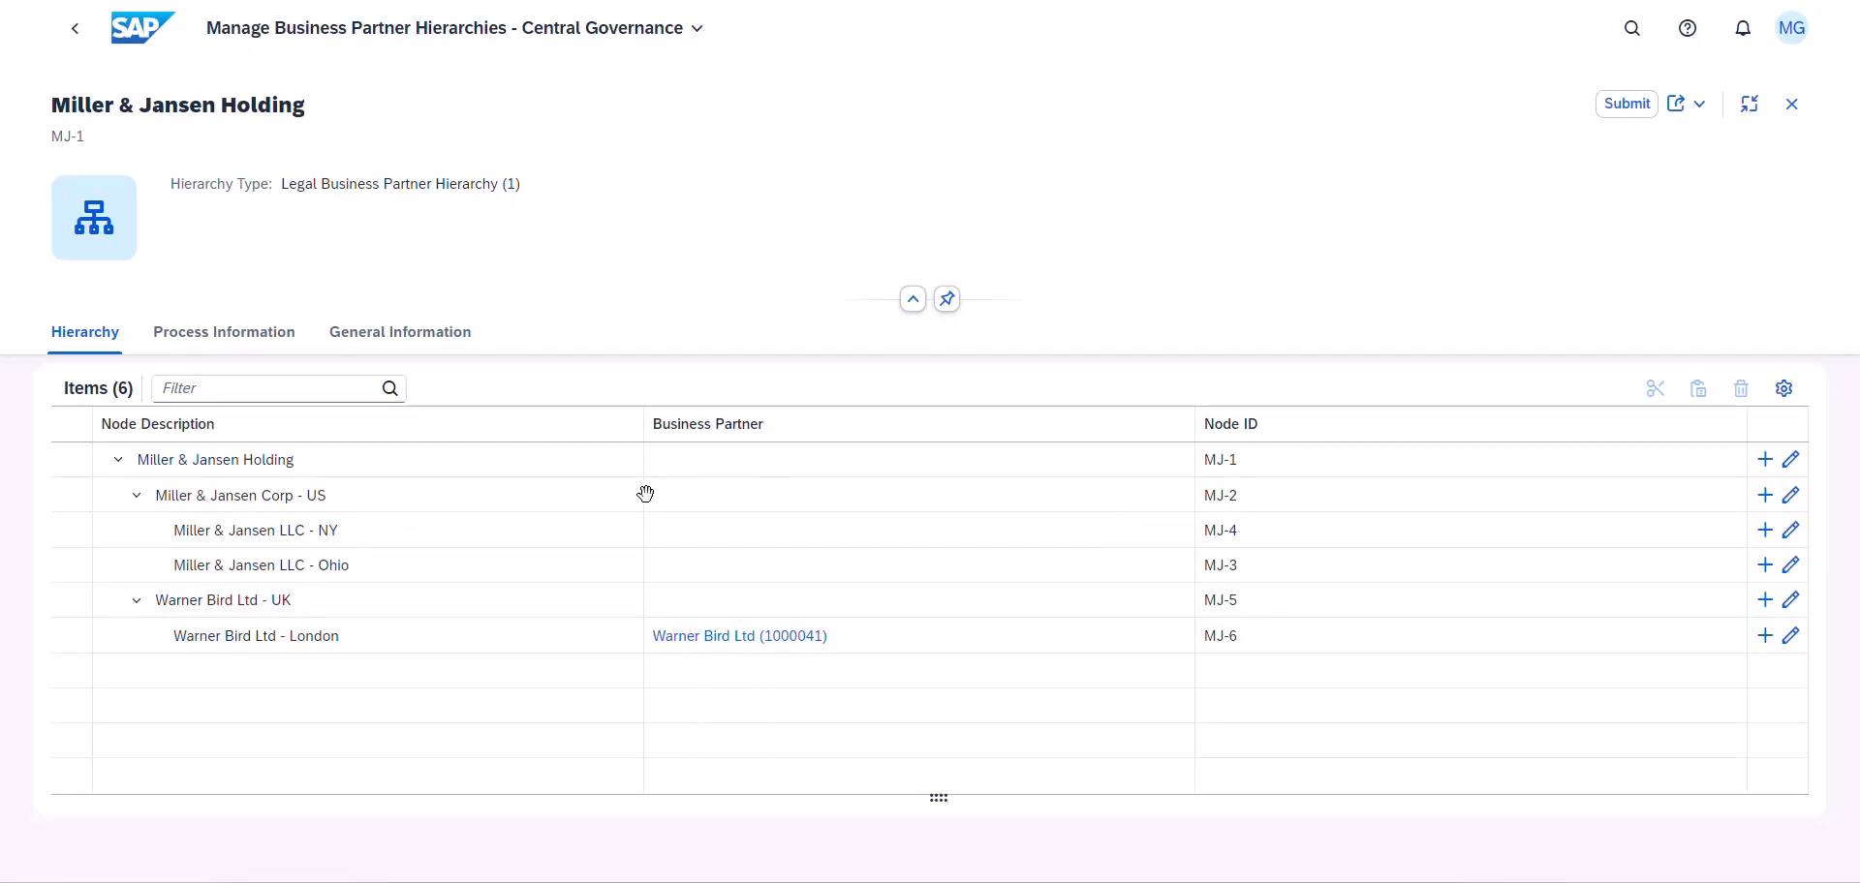
- Move NY (MJ-4) under Ohio (MJ-3) and delete the Warner Bird Ltd - UK node MJ-5
left_click(71, 529)
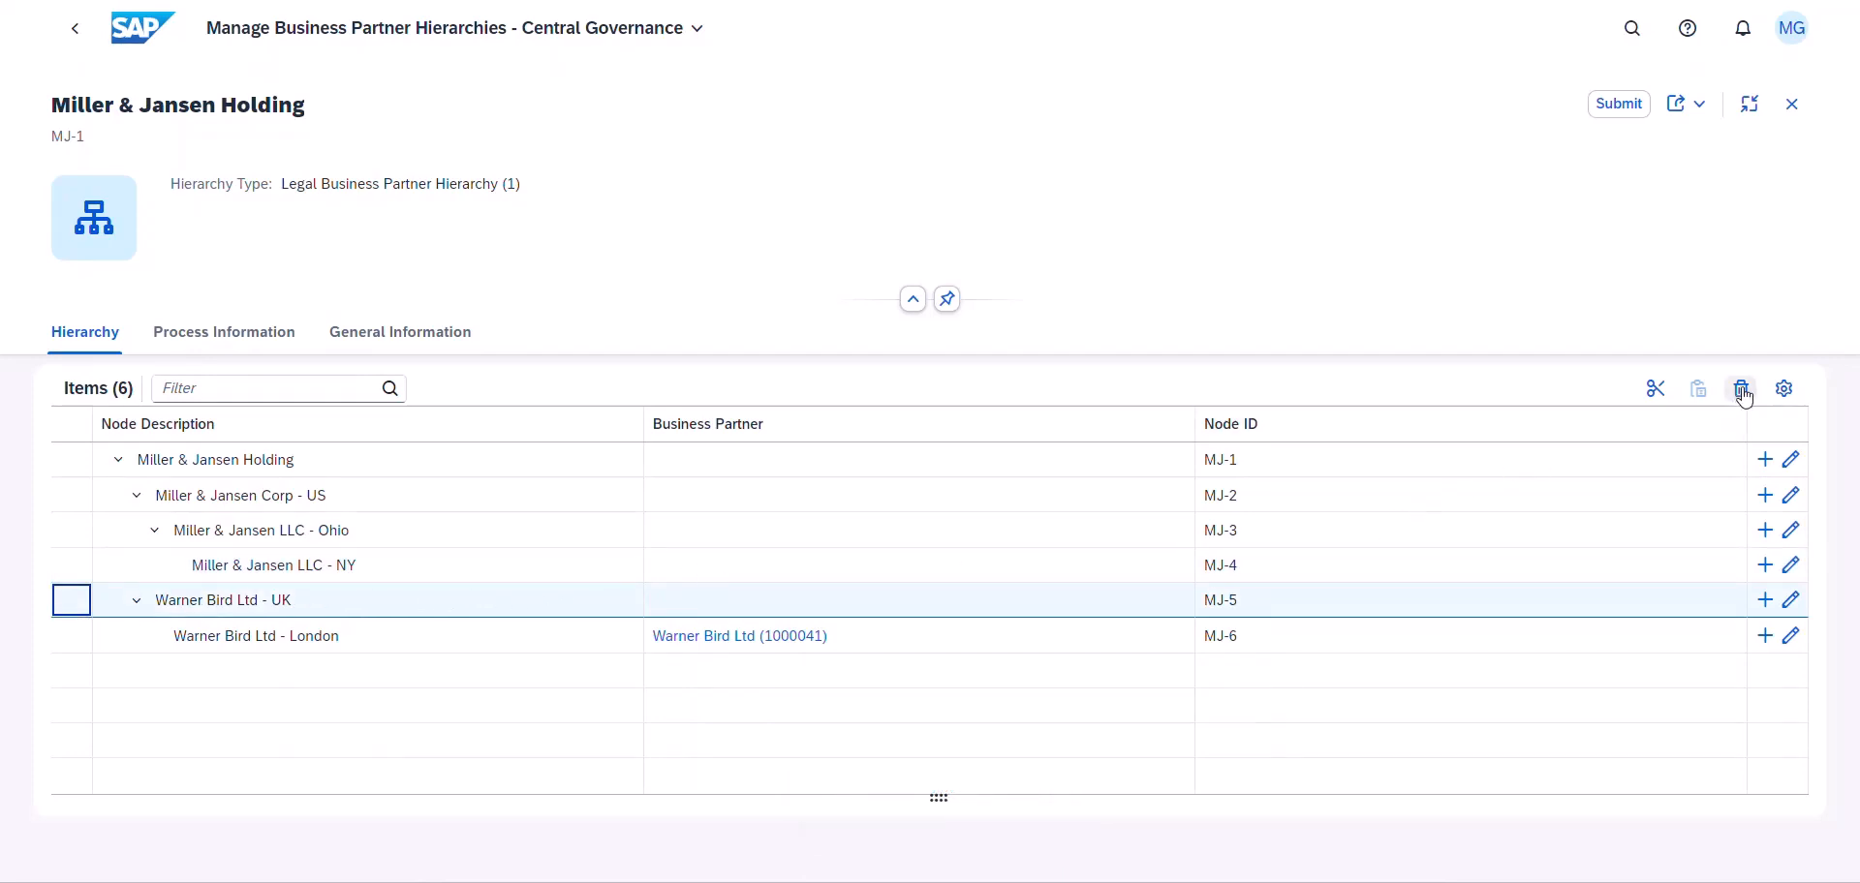
left_click(1740, 389)
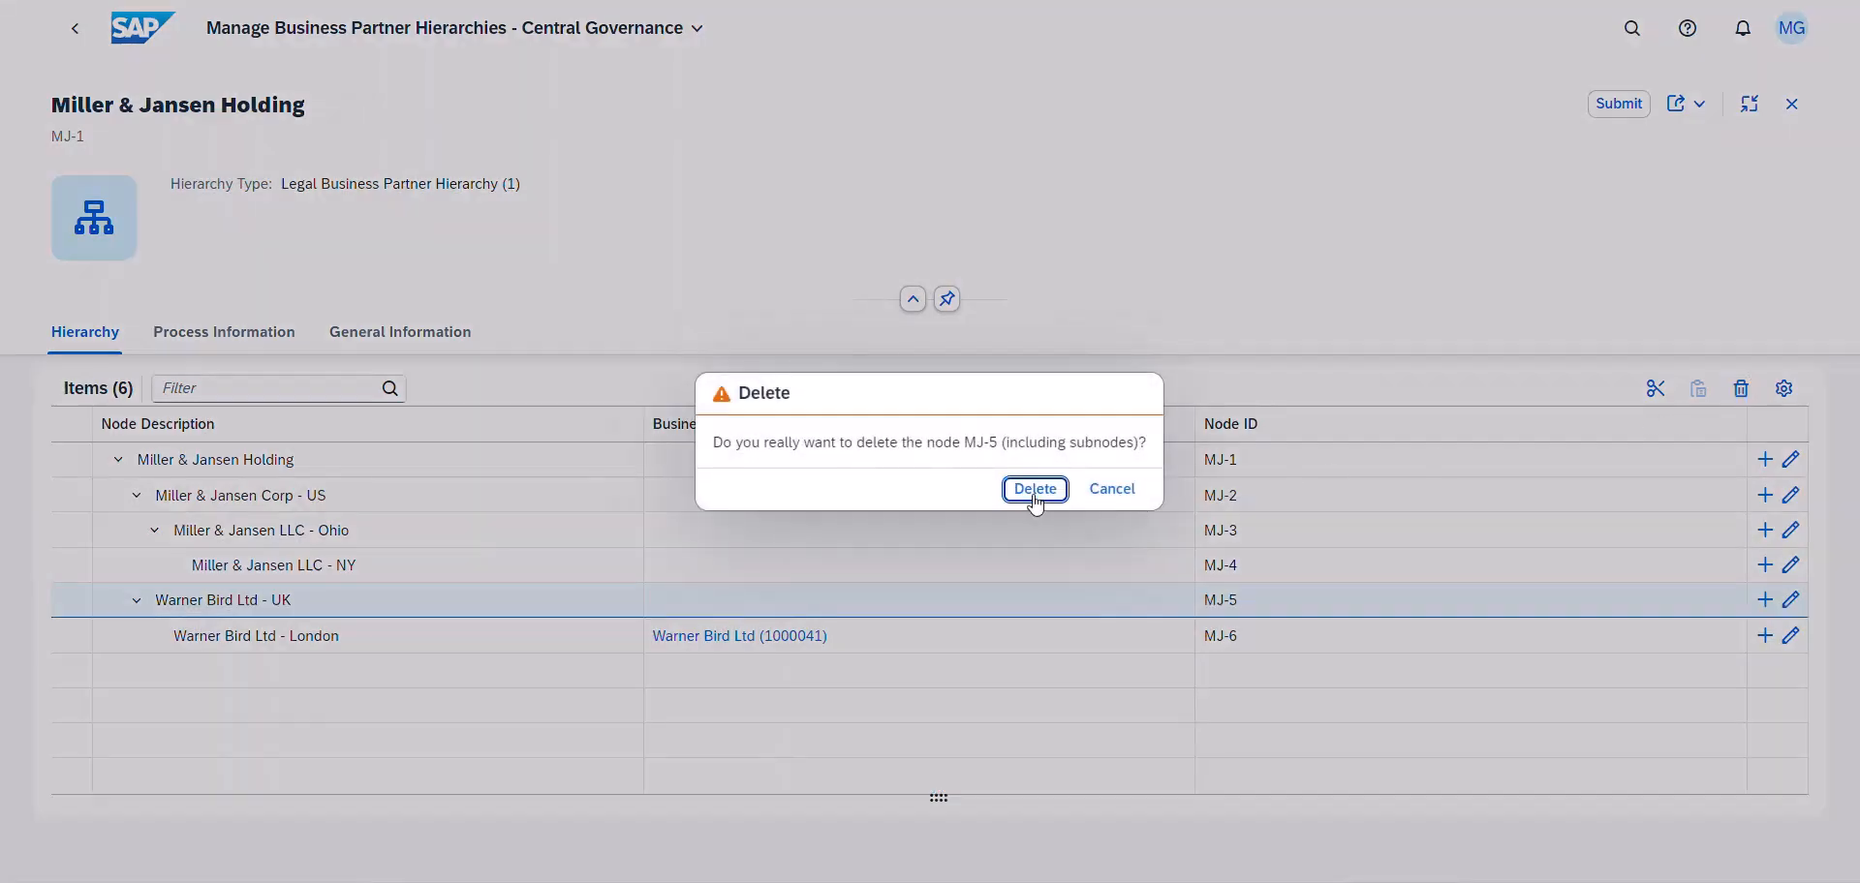
left_click(1034, 489)
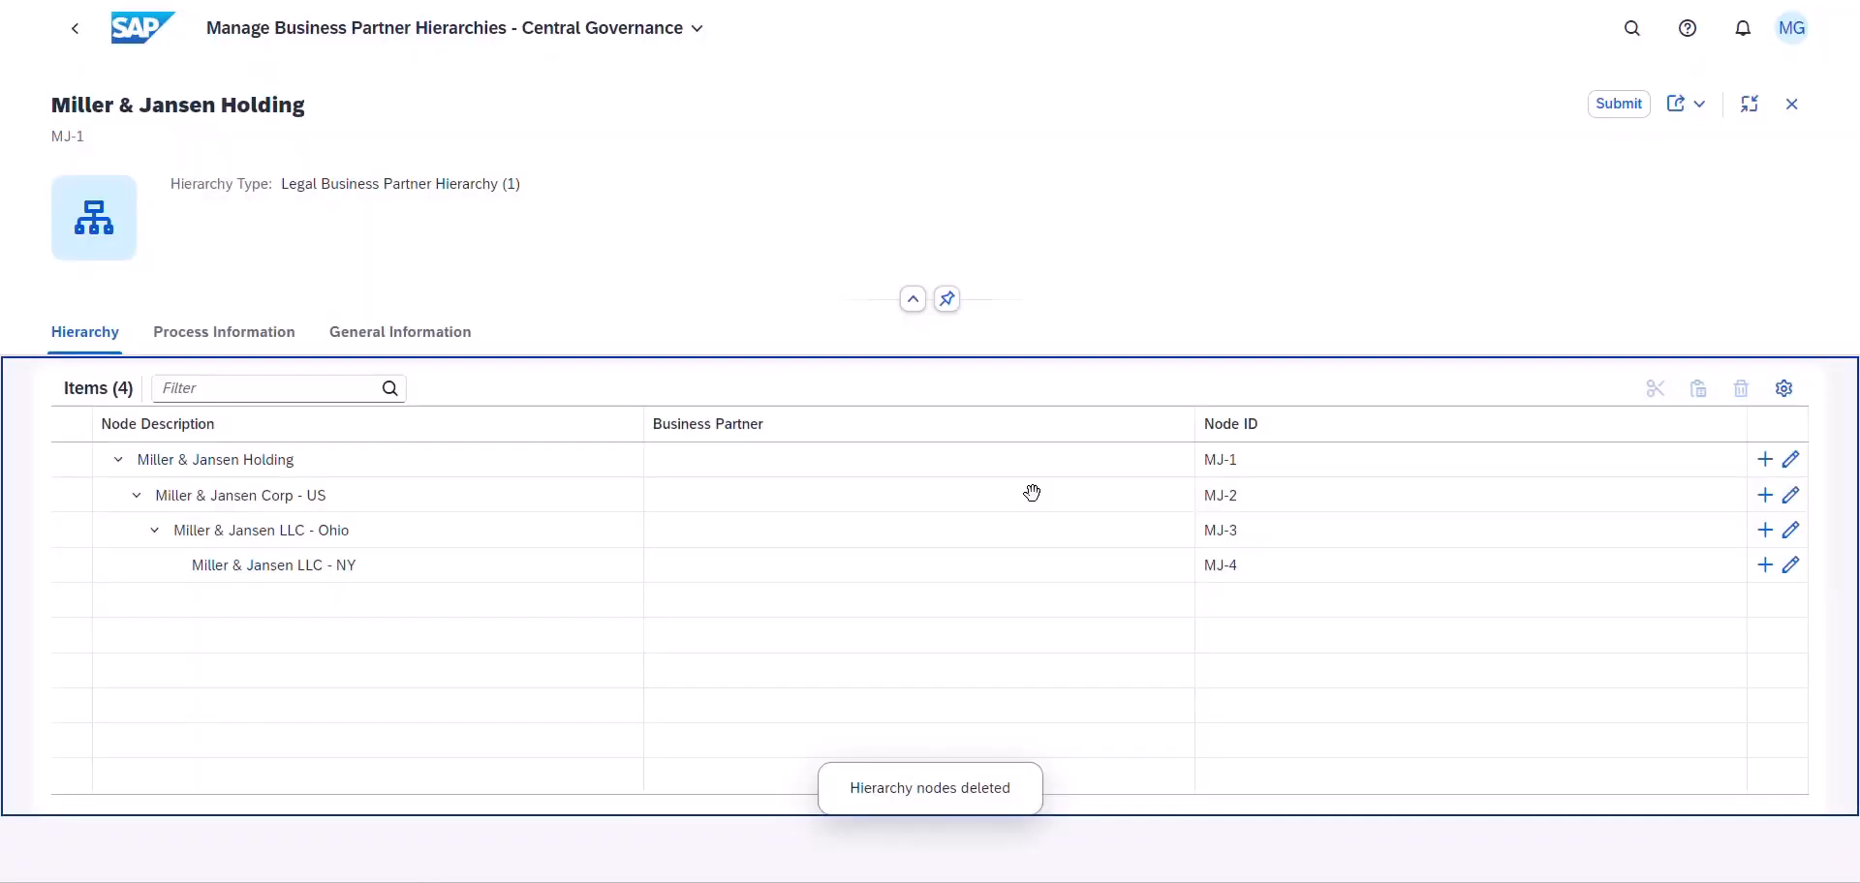
mouse_move(1590, 131)
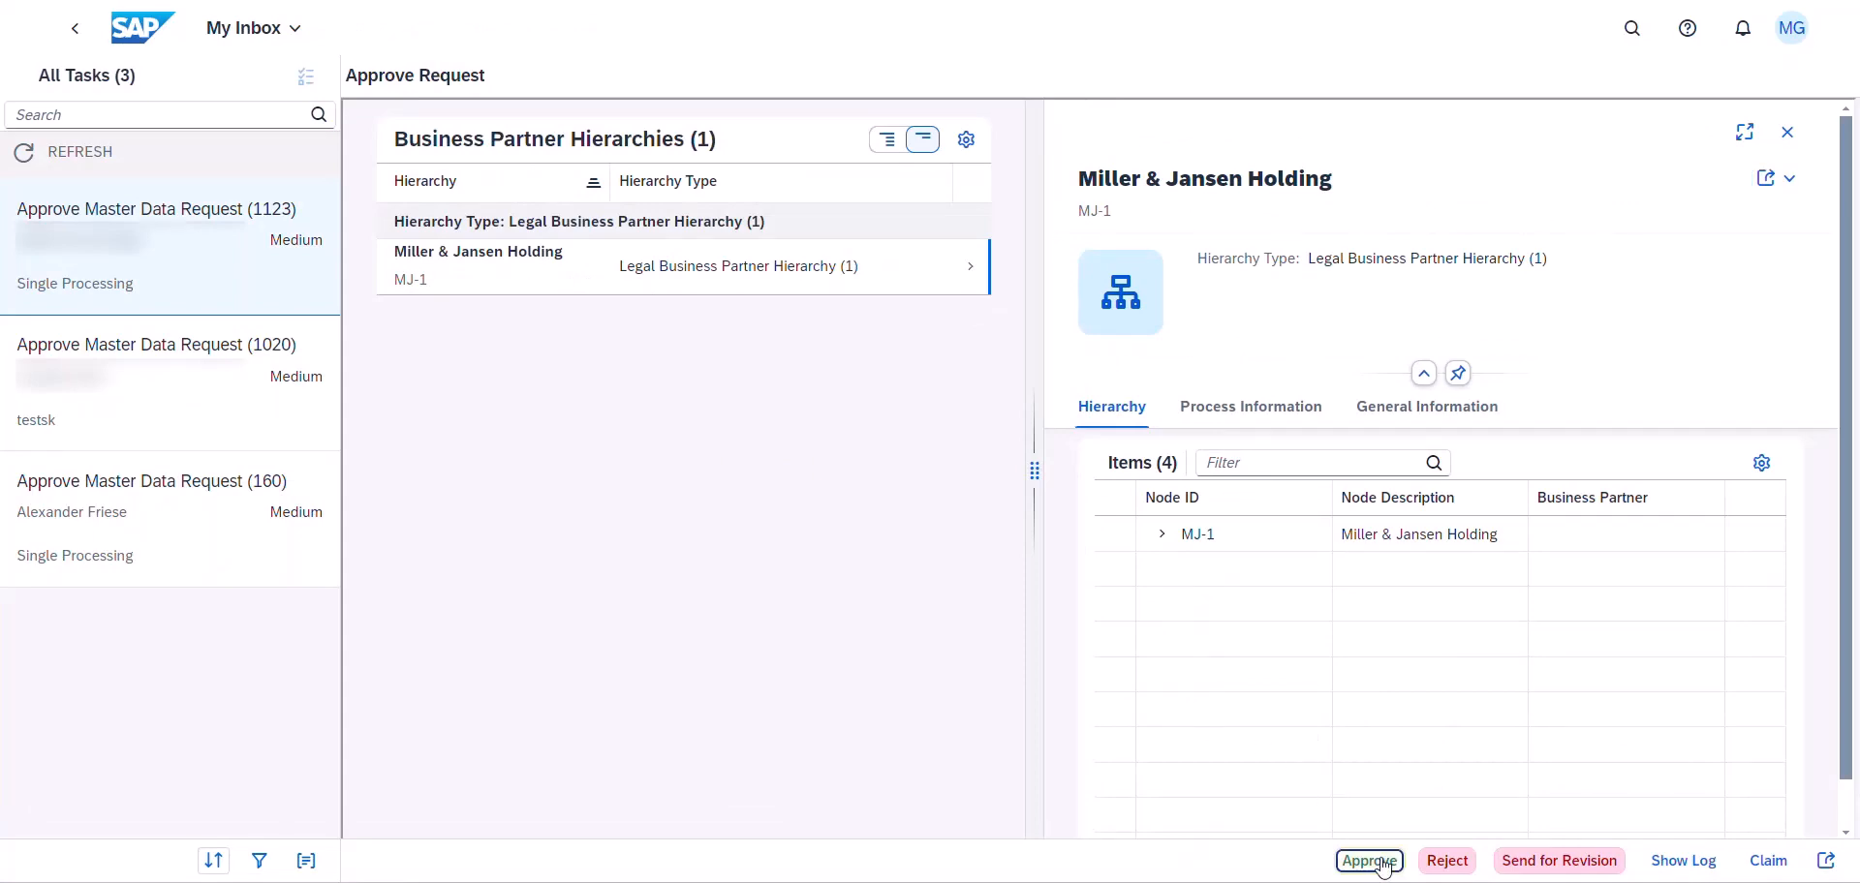
- Approve the restructured request and reopen the four-node Miller & Jansen Holding hierarchy
left_click(1369, 862)
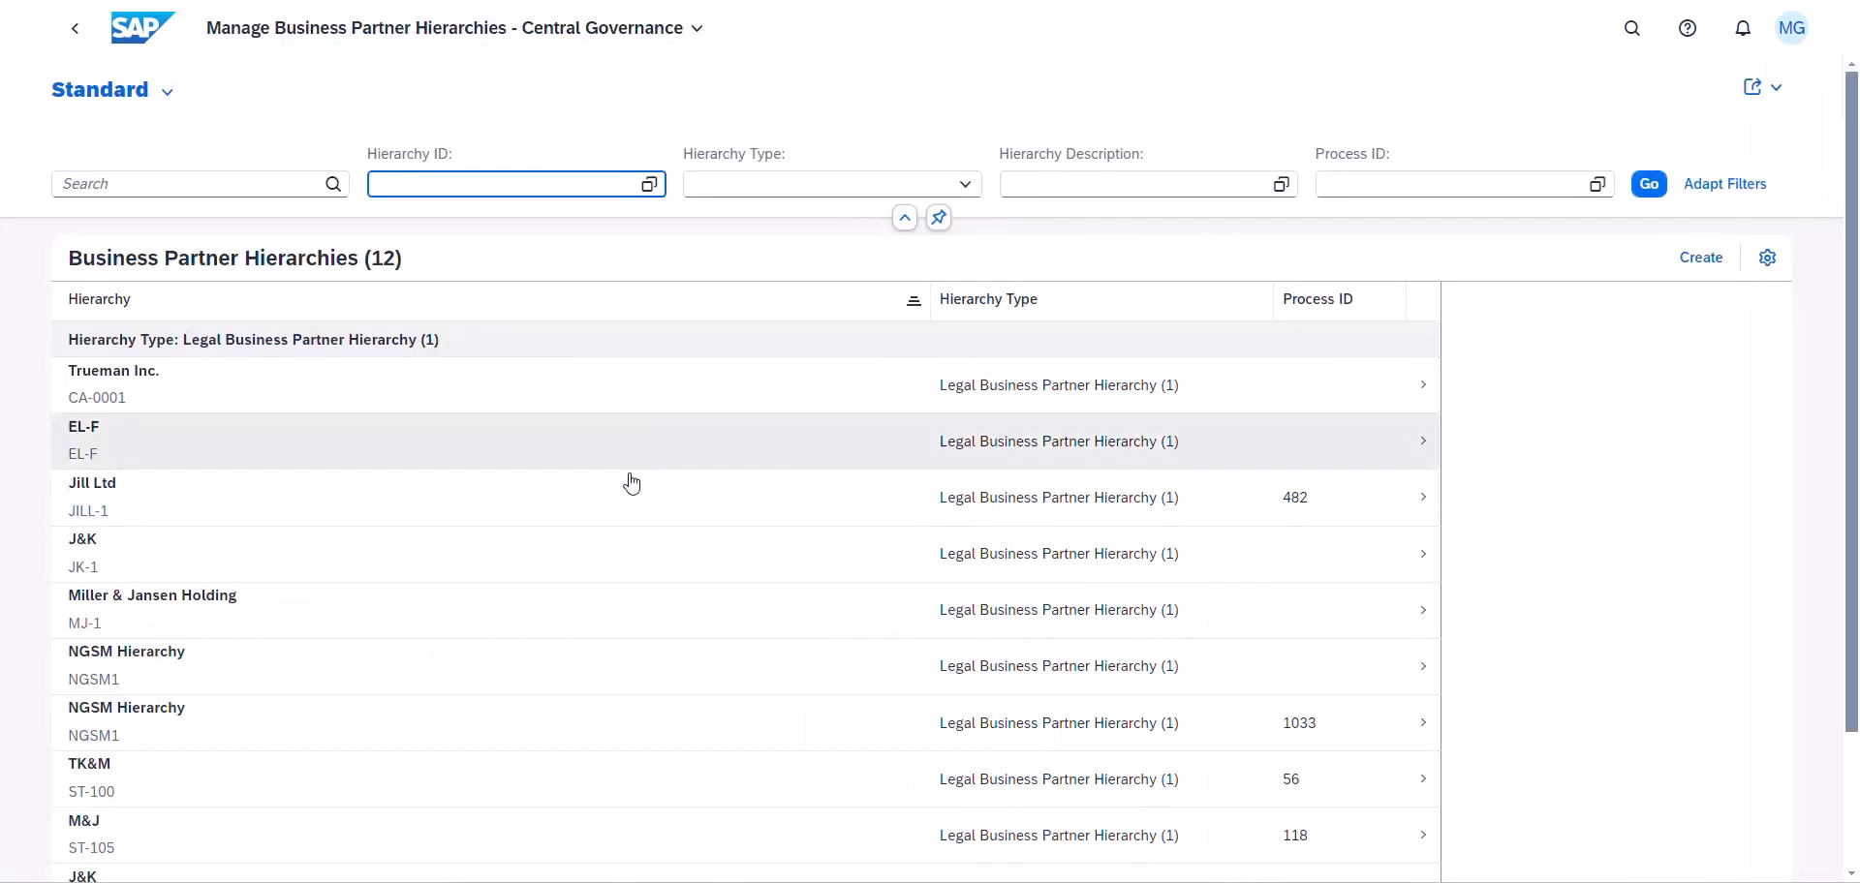
left_click(152, 595)
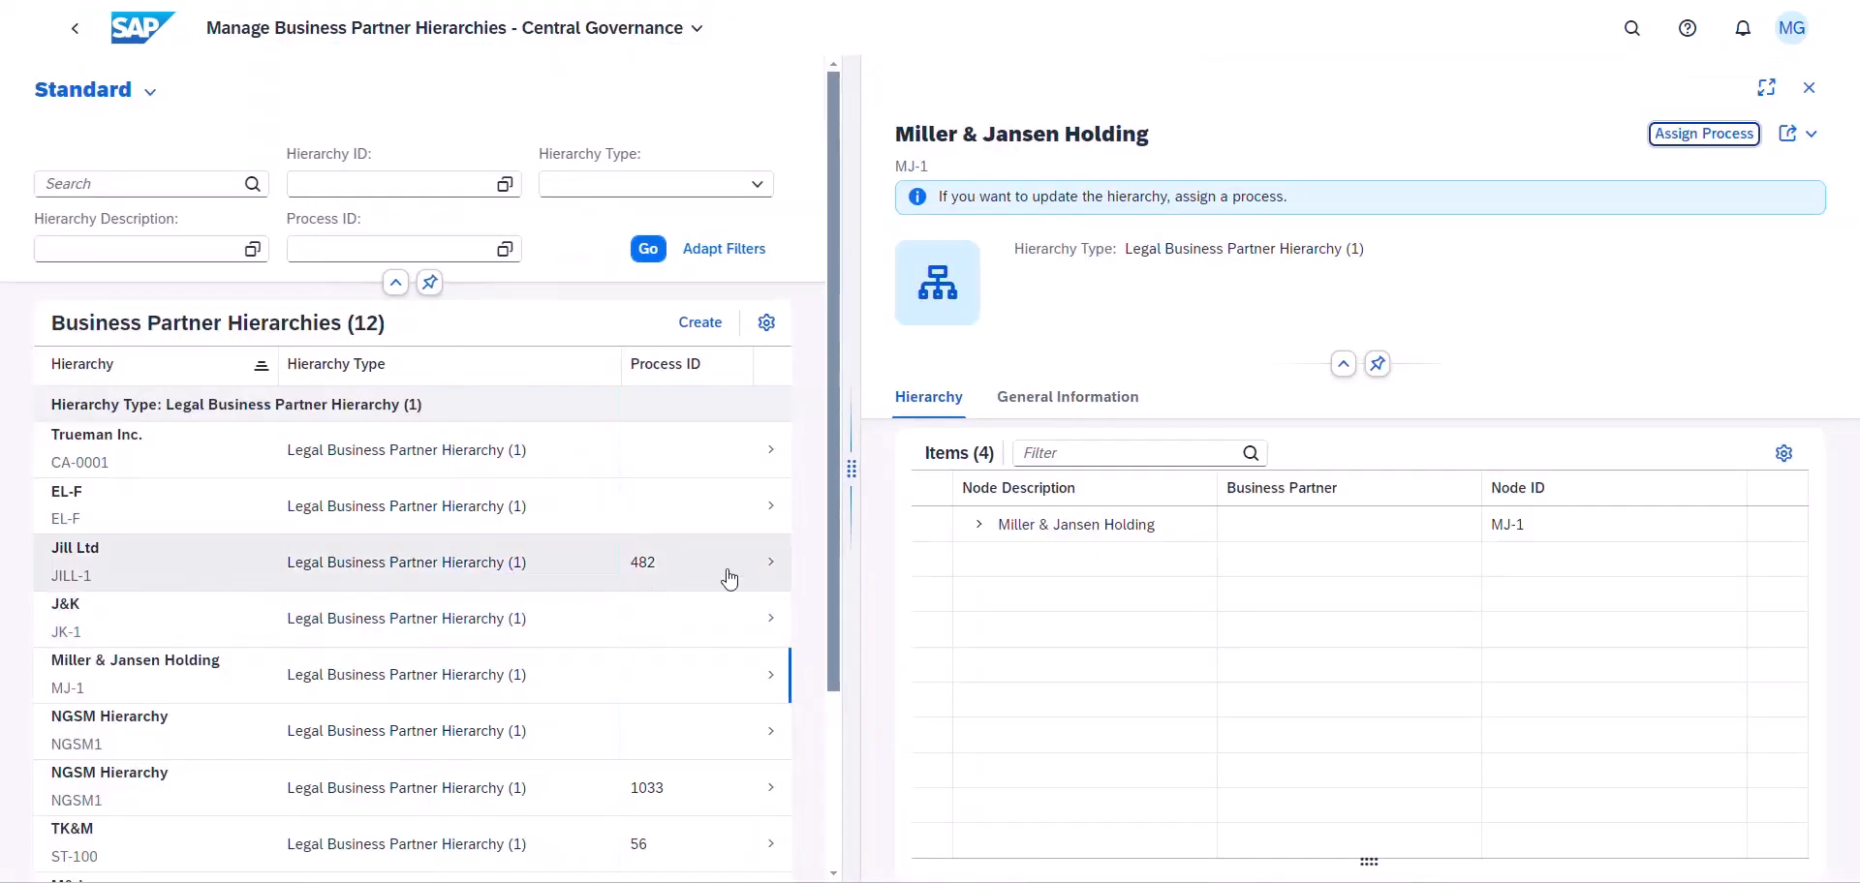